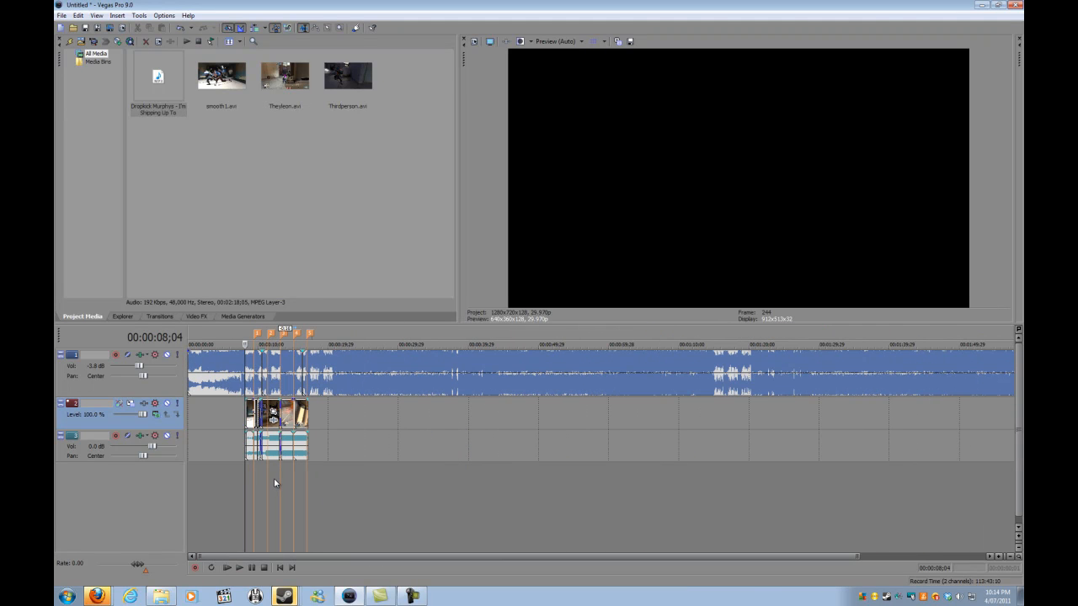
mouse_move(420, 478)
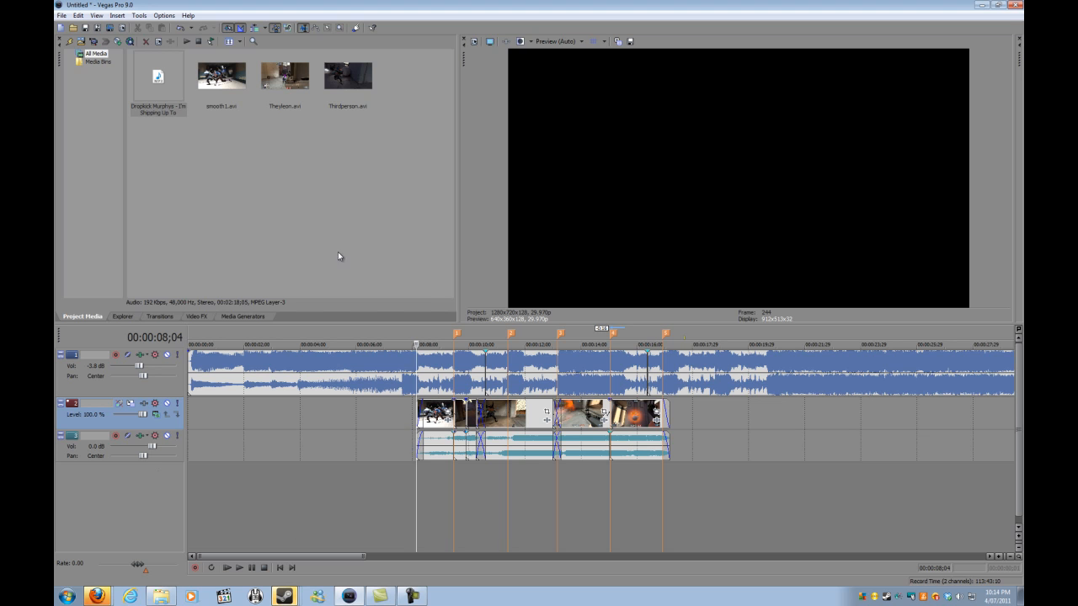
mouse_move(240, 94)
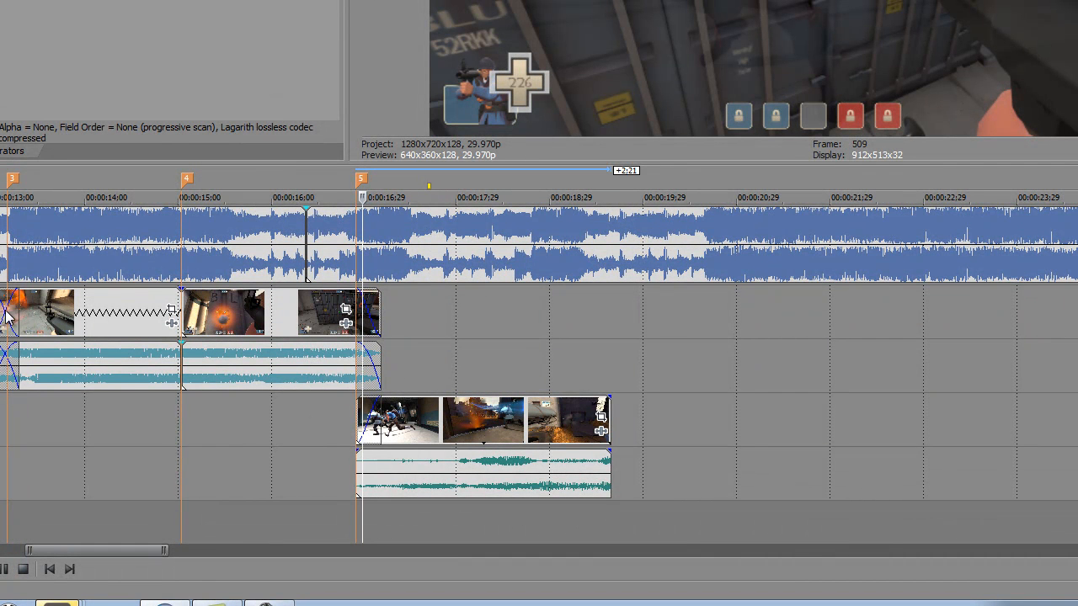
mouse_move(44, 350)
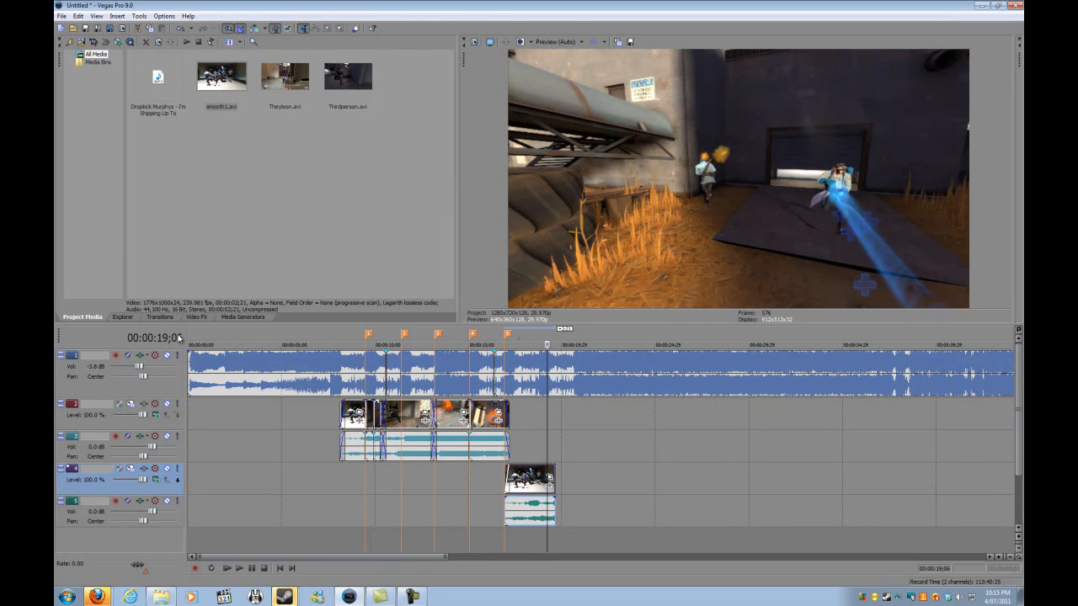
Step: Browse the Black and White, Cookie Cutter, Film Effects, Broadcast Colors, Color Corrector, Deform and Fill Light presets
click(196, 316)
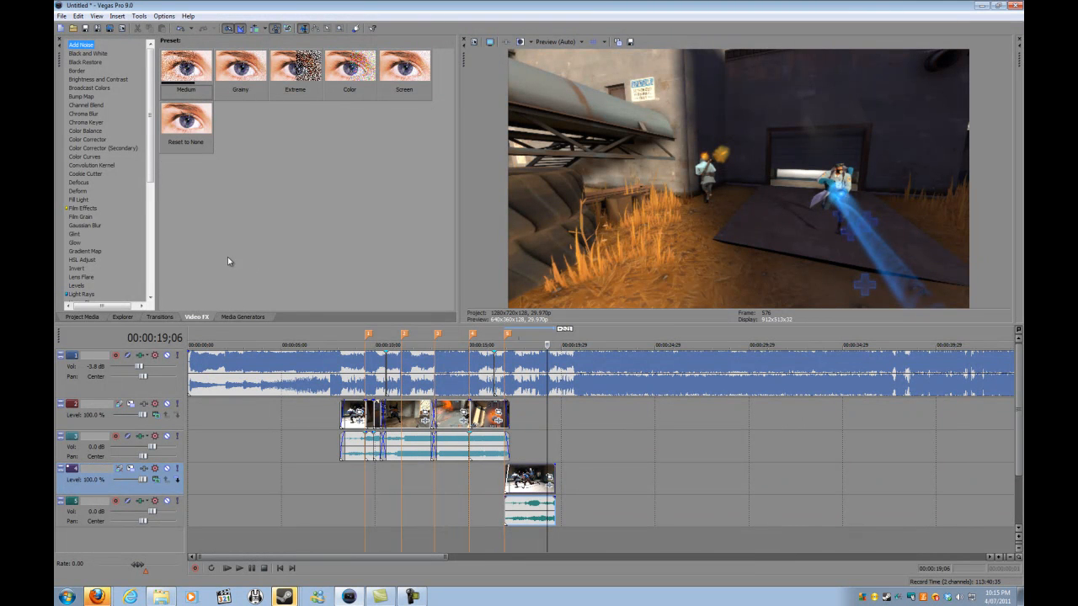
click(88, 53)
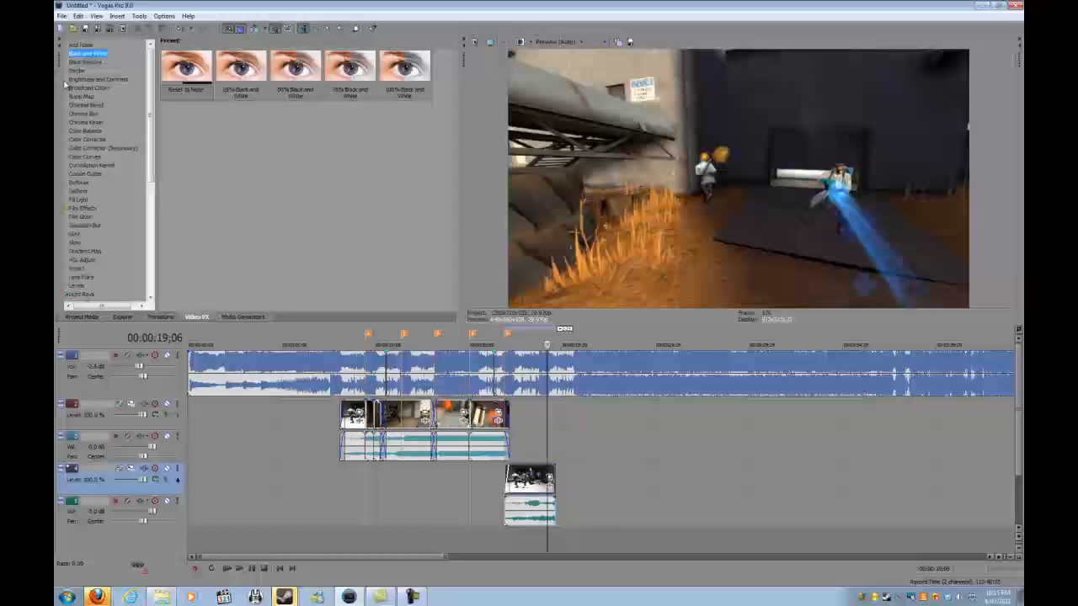
click(85, 173)
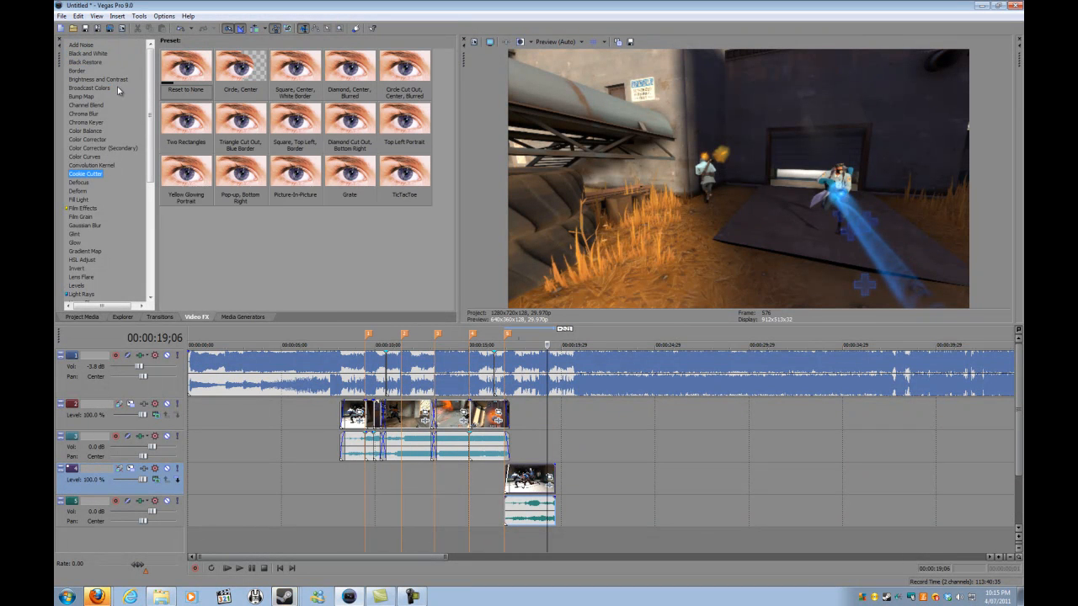
click(83, 208)
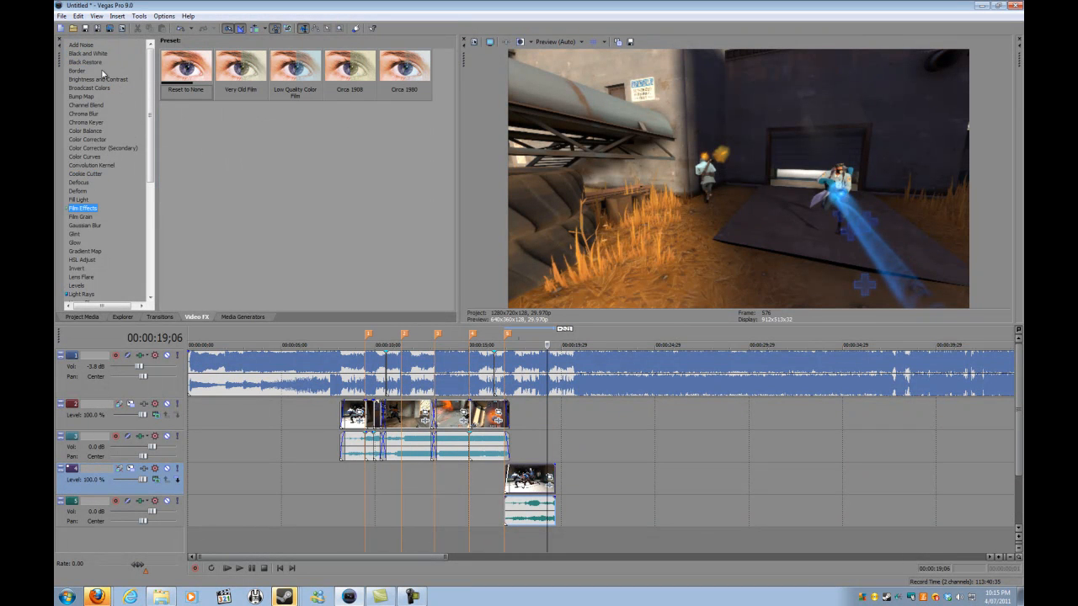
click(89, 88)
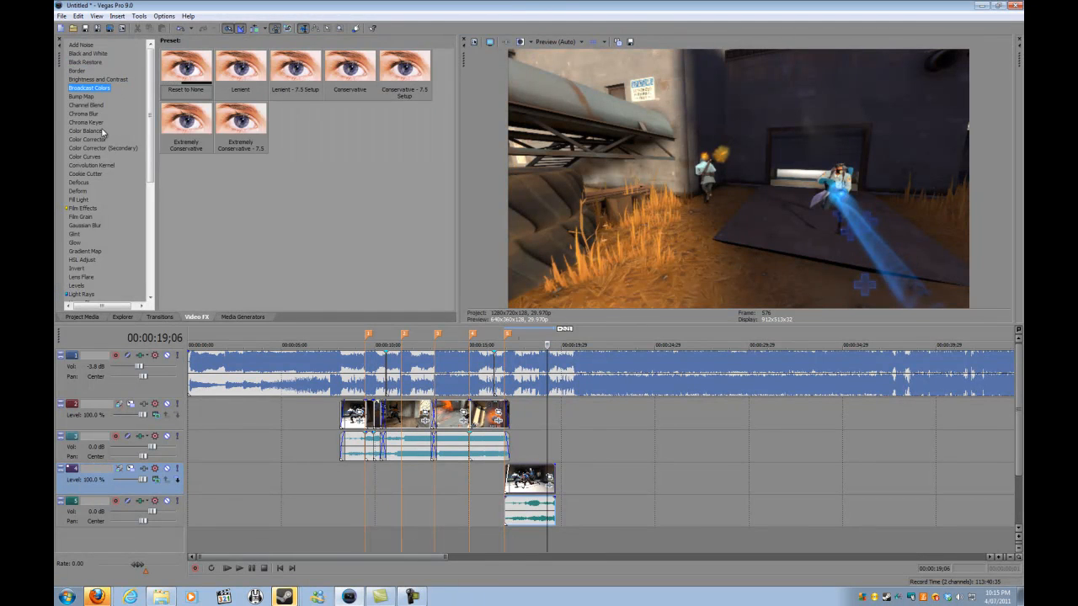
click(86, 139)
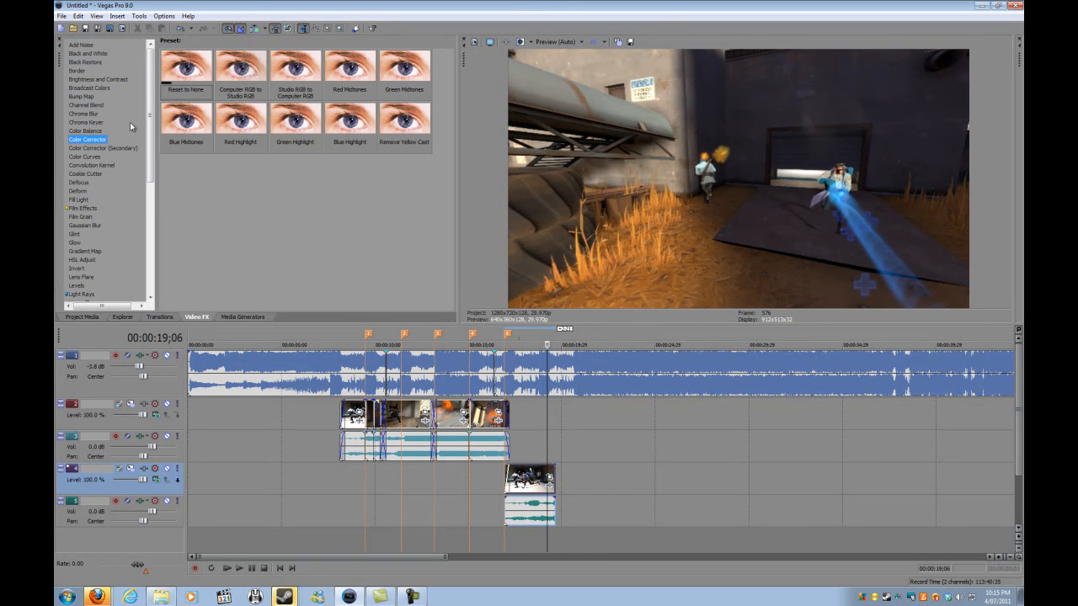
click(77, 190)
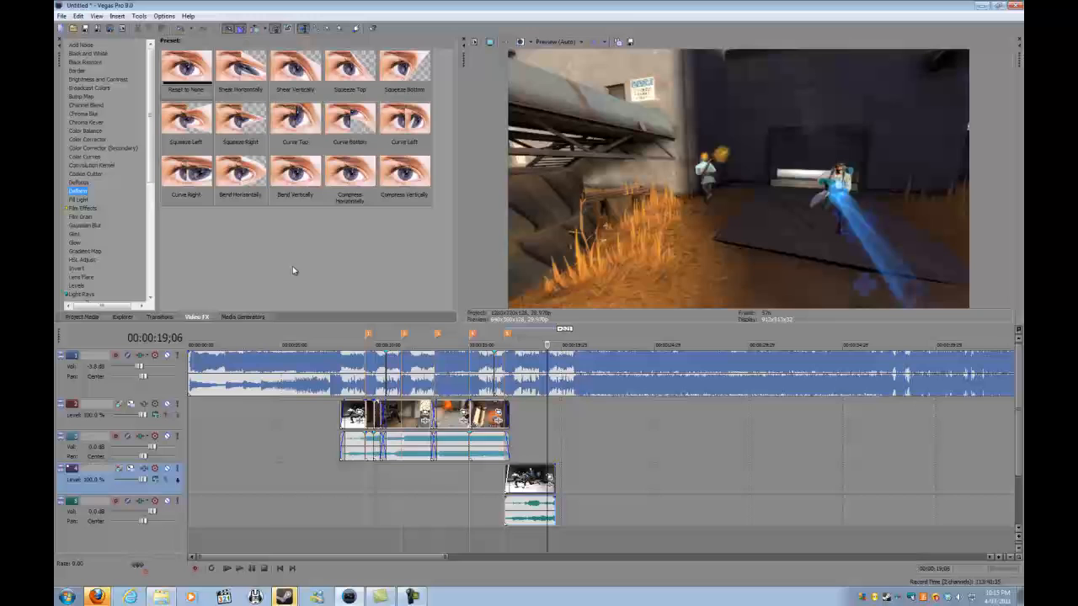
click(79, 199)
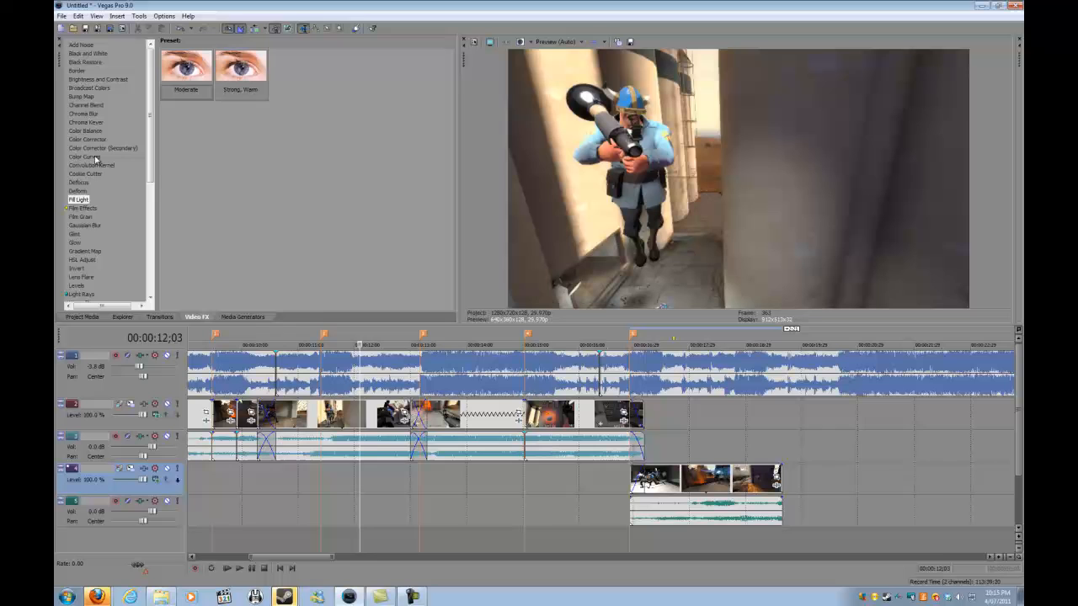
Step: Compare Color Curves, Bump Map, Chroma Blur and Color Corrector presets, settling on a Color Curves preset
click(82, 157)
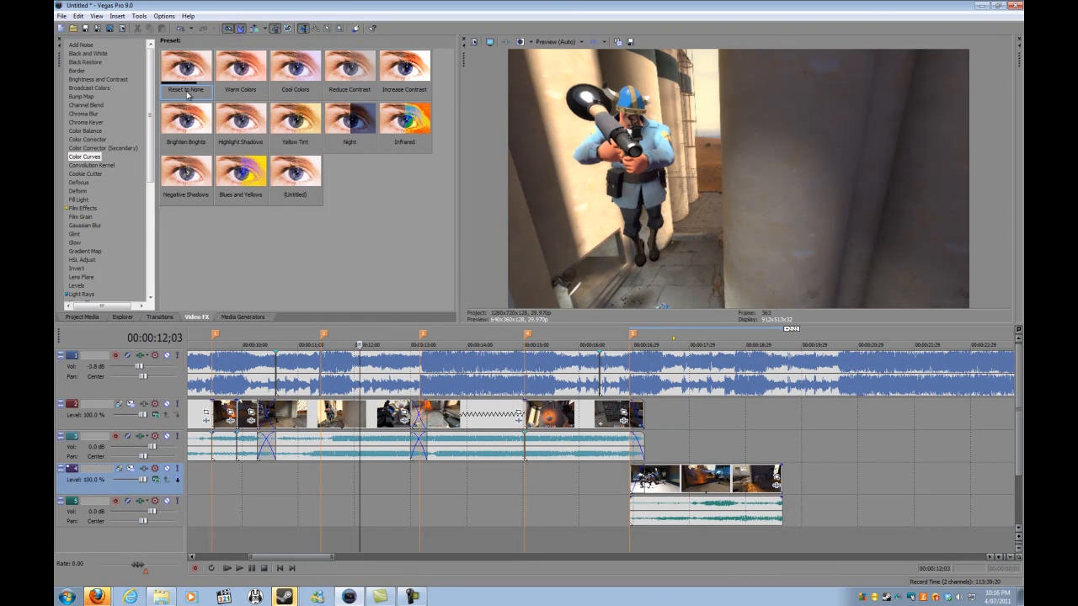
click(80, 96)
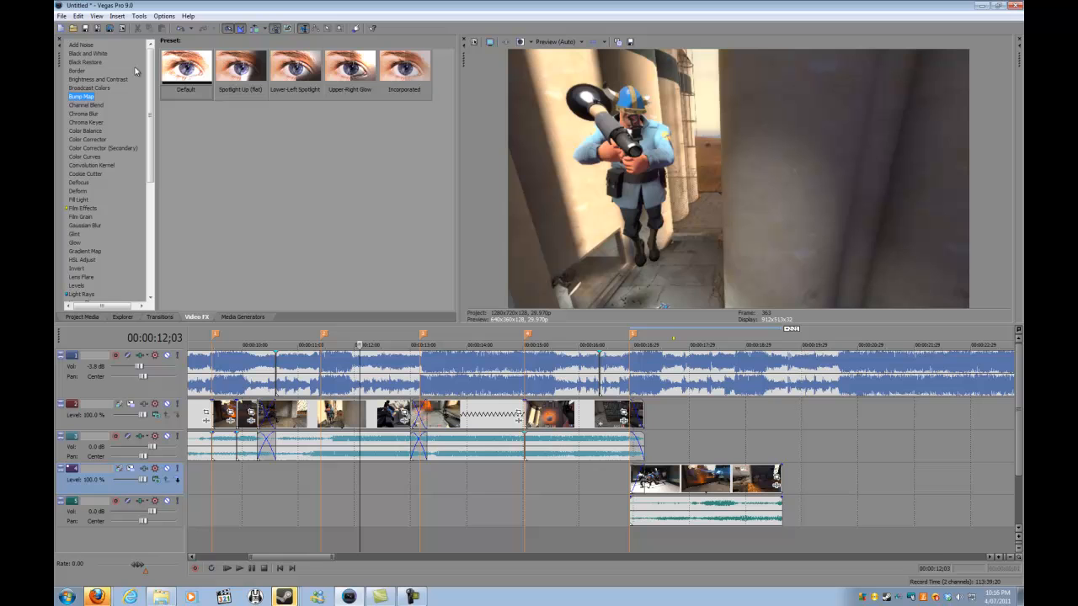
click(83, 114)
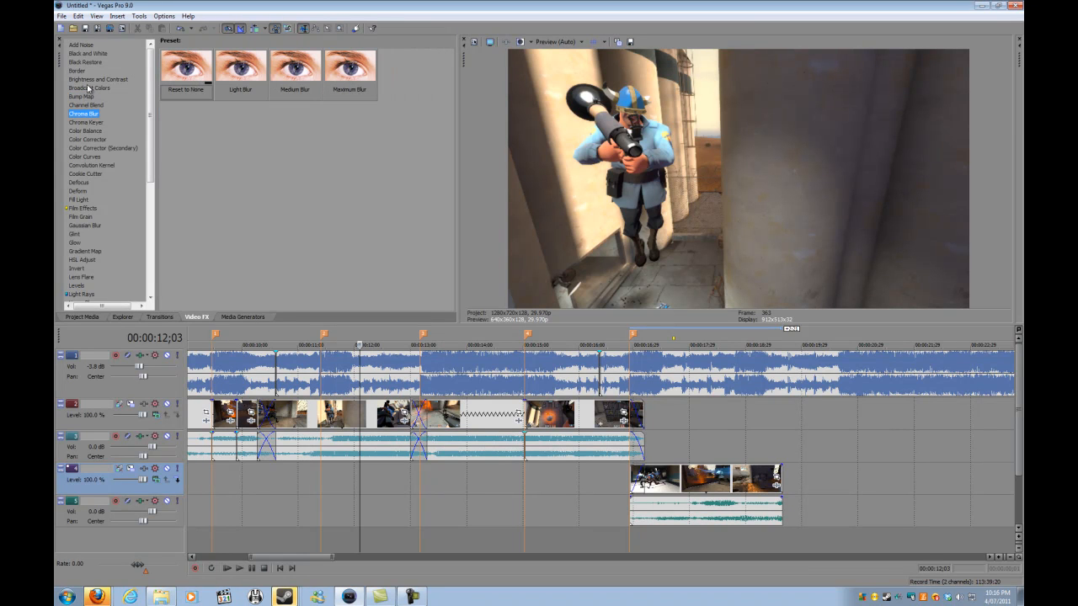
click(87, 139)
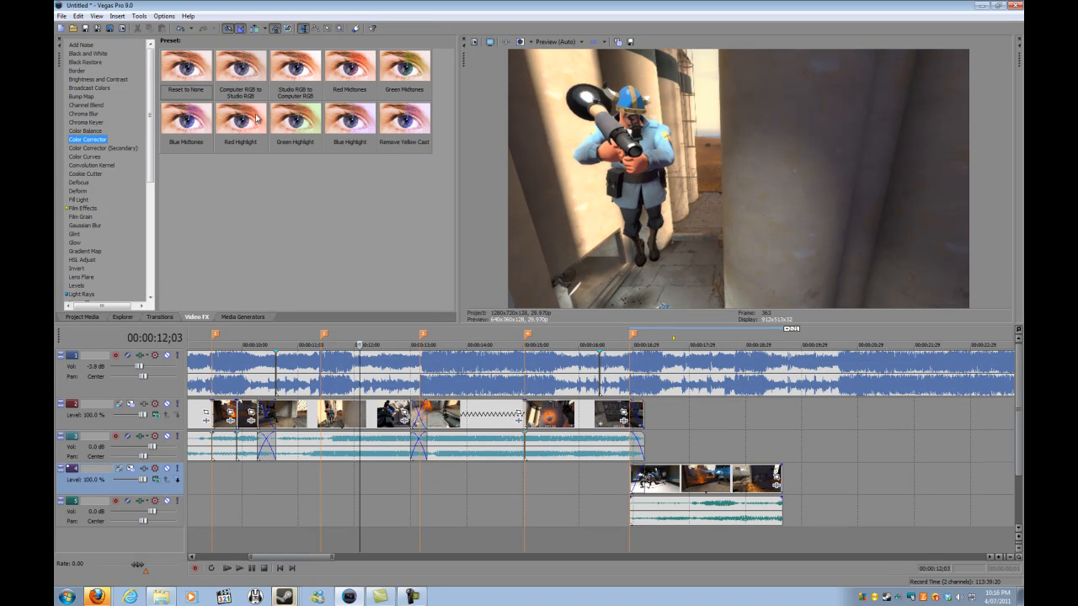
mouse_move(386, 172)
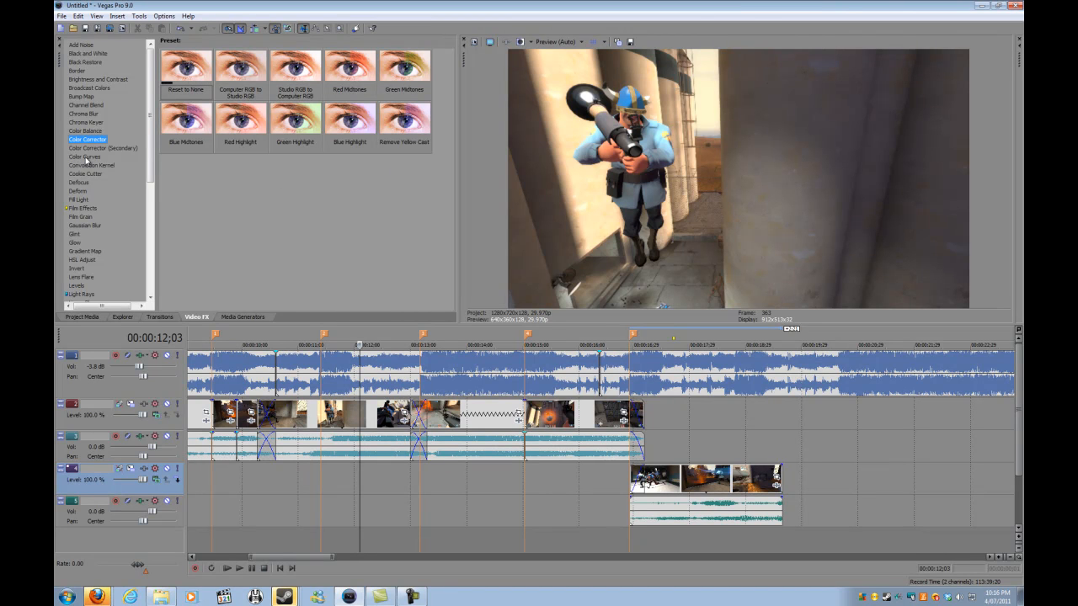
click(85, 156)
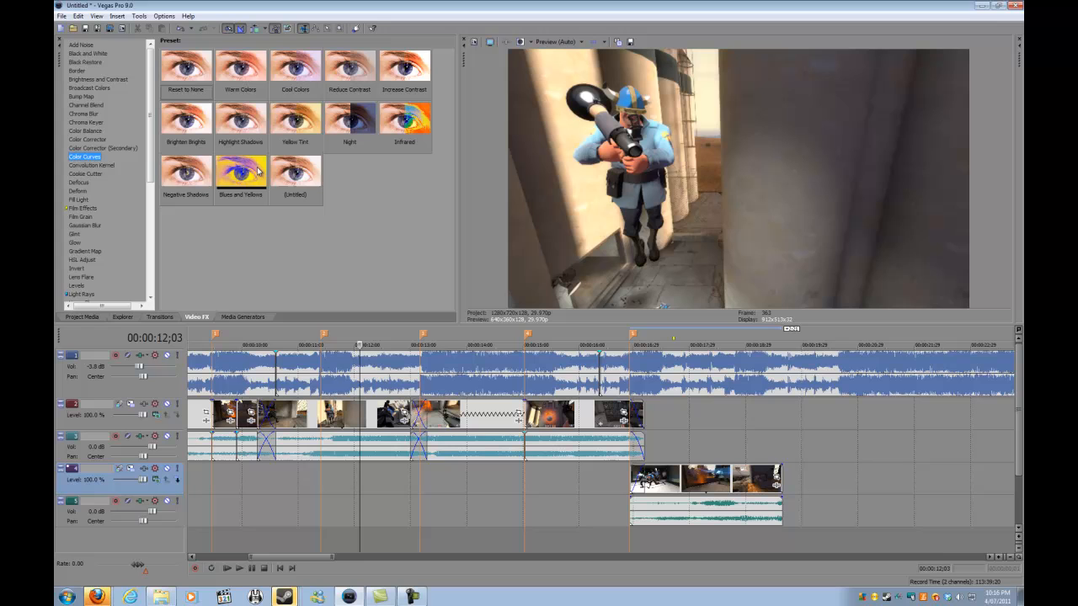
click(185, 72)
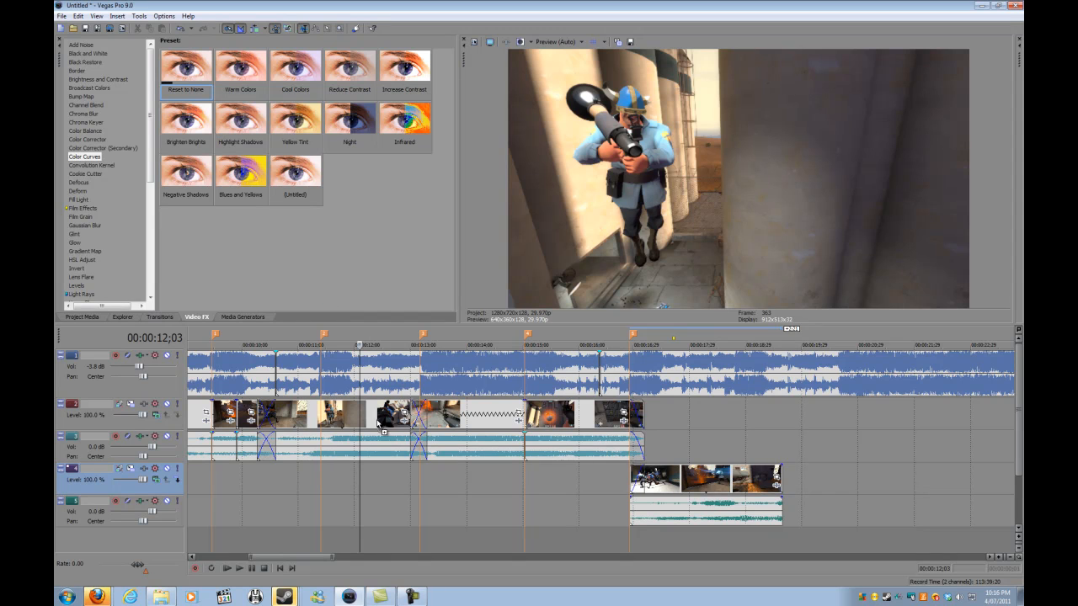
mouse_move(377, 429)
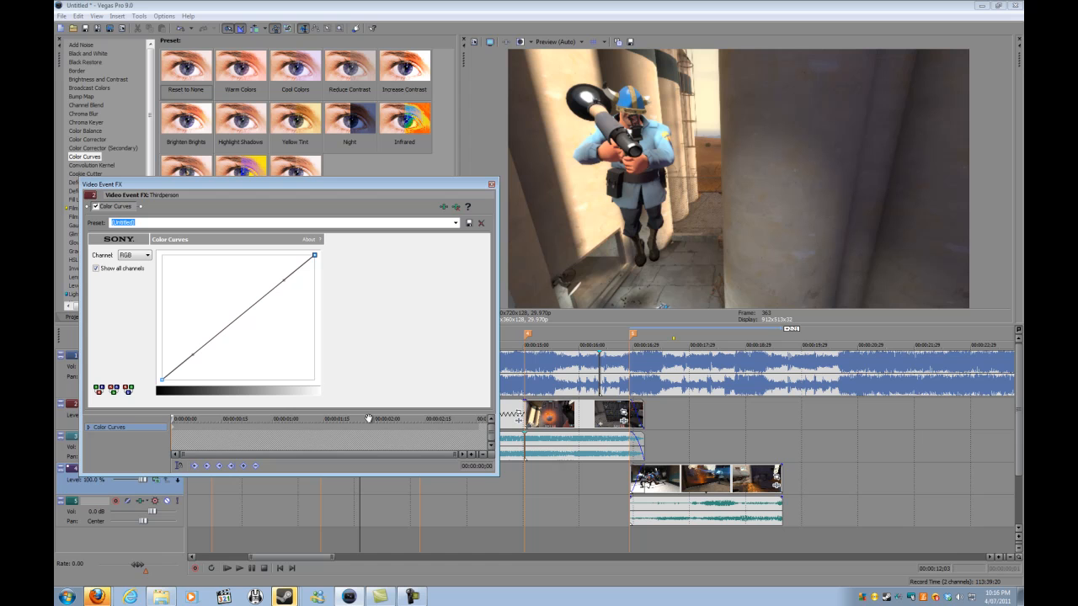
mouse_move(278, 284)
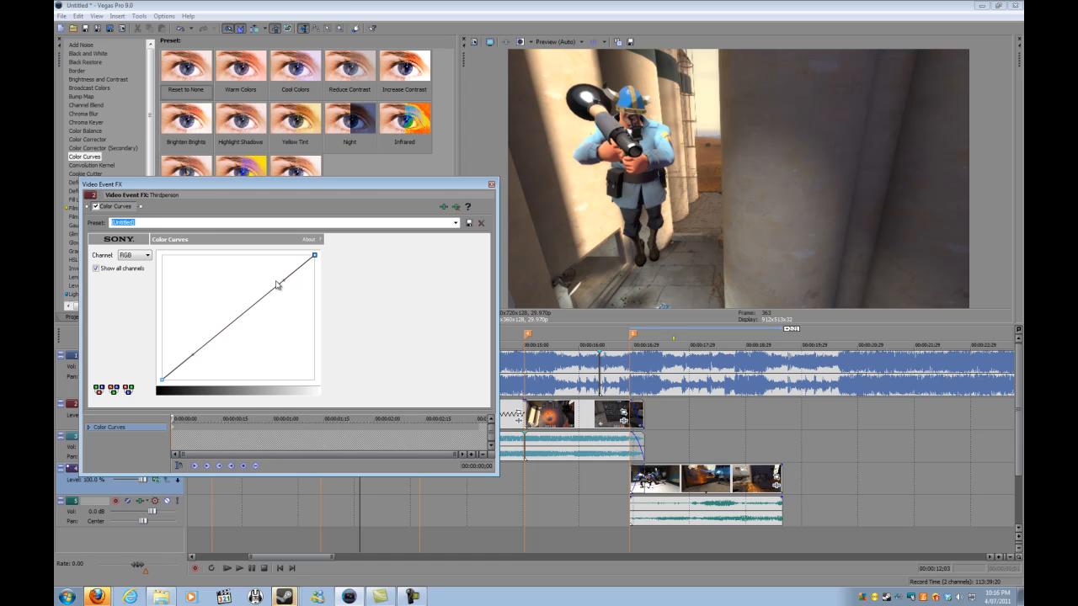
Step: Shape the Thirdperson clip's Color Curves into an S-curve with darker shadows and brighter highlights
drag(278, 285, 248, 255)
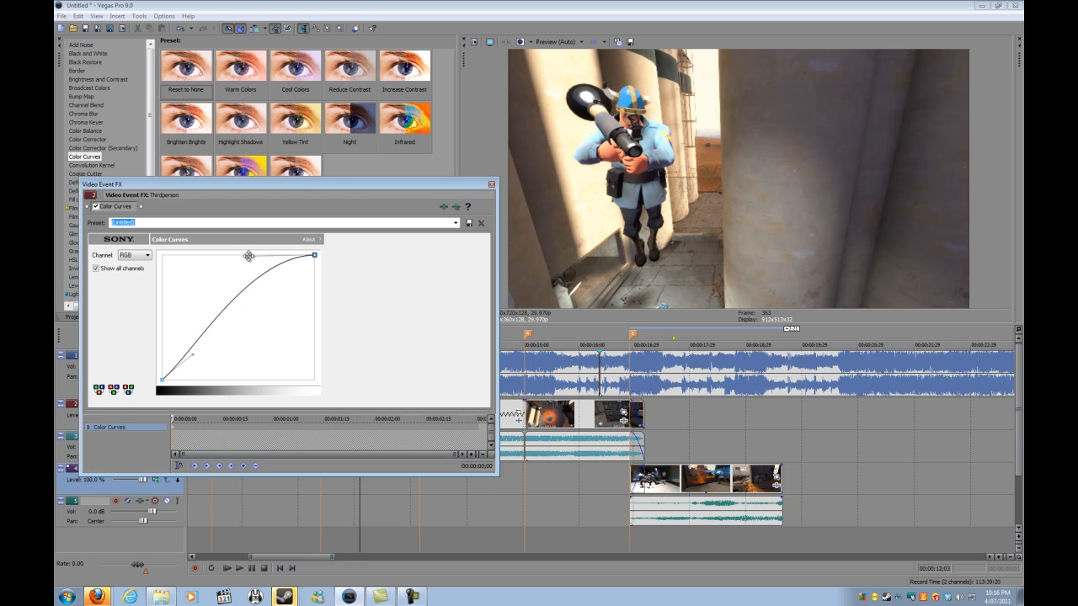
drag(249, 256, 192, 353)
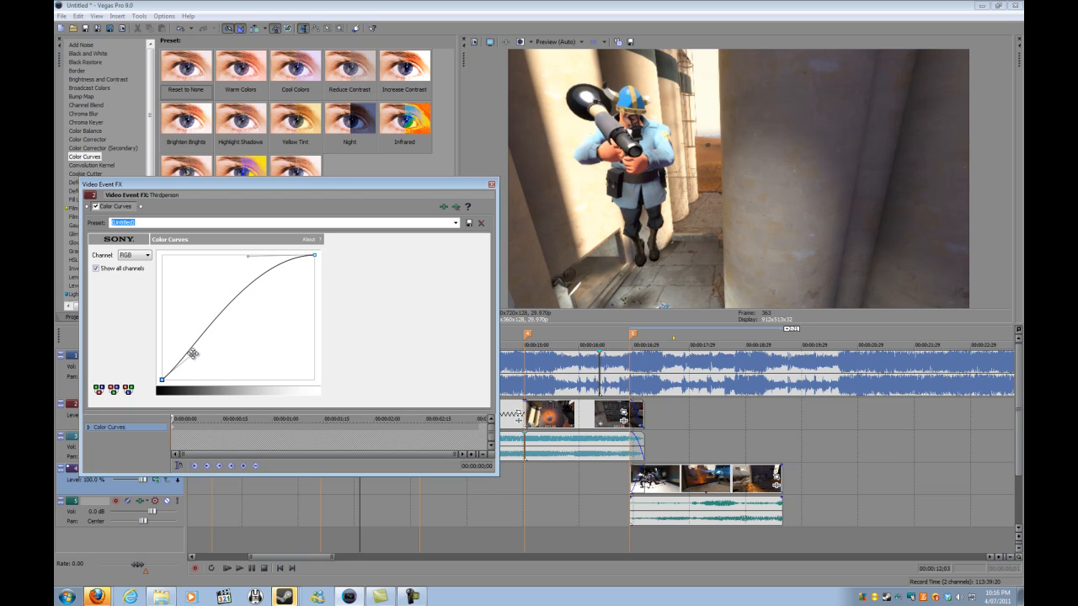
drag(192, 353, 212, 365)
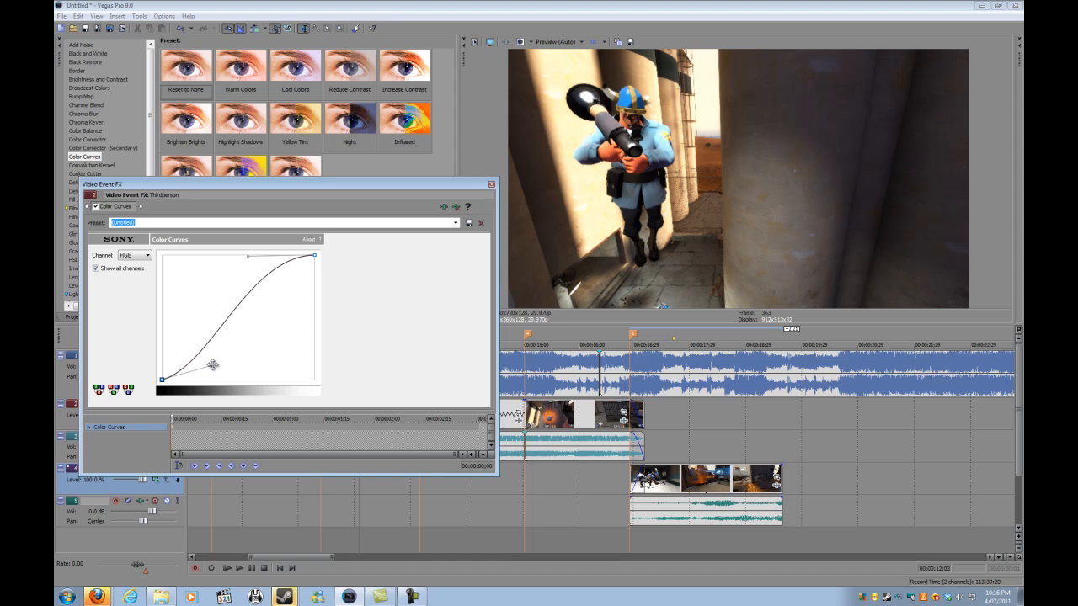
drag(213, 365, 247, 257)
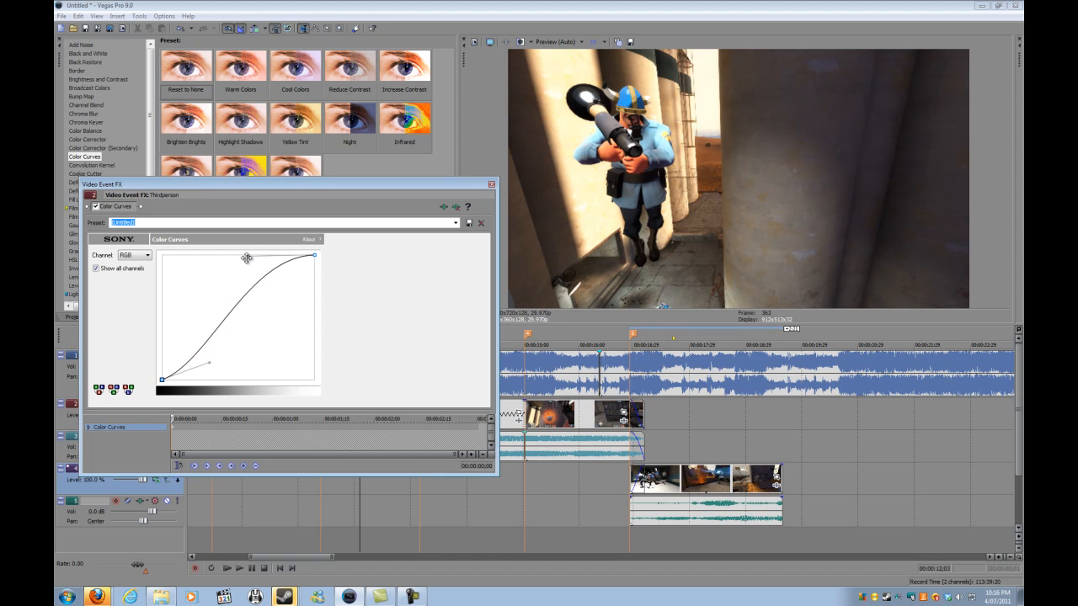
drag(246, 258, 236, 275)
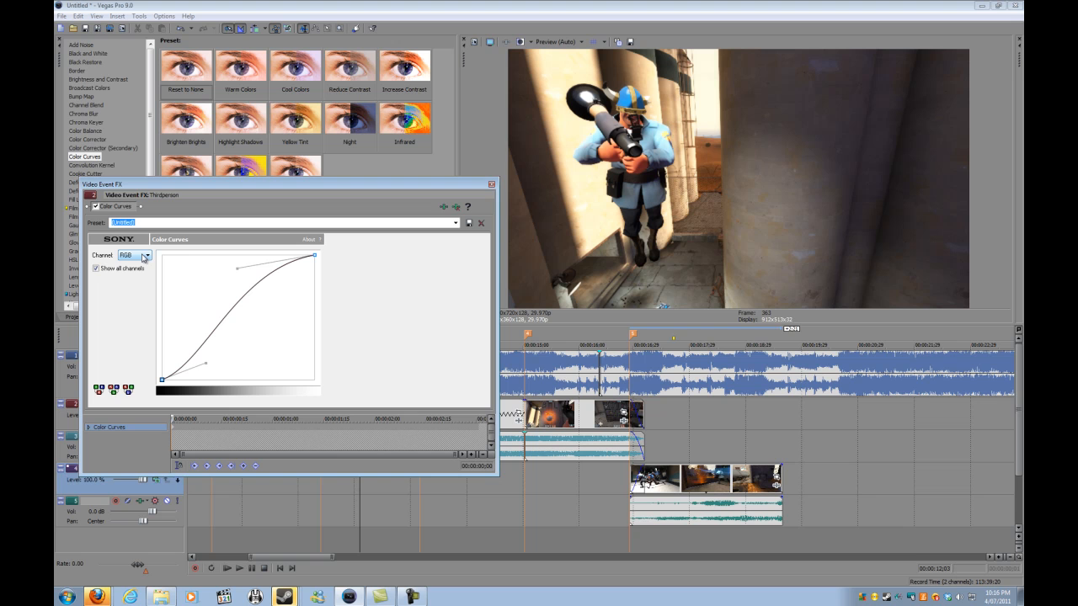
mouse_move(304, 267)
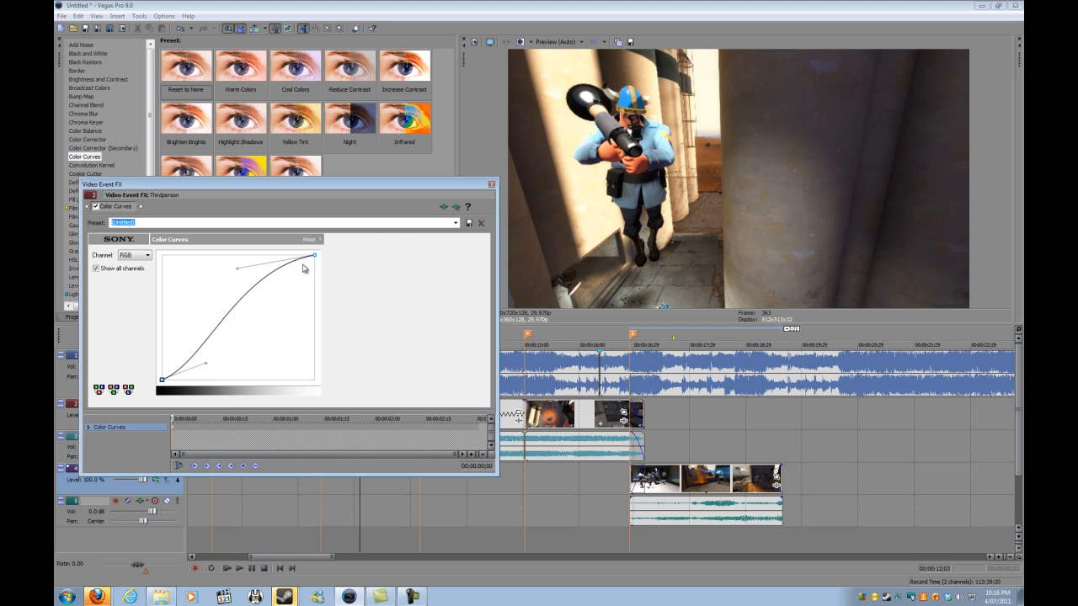
mouse_move(109, 283)
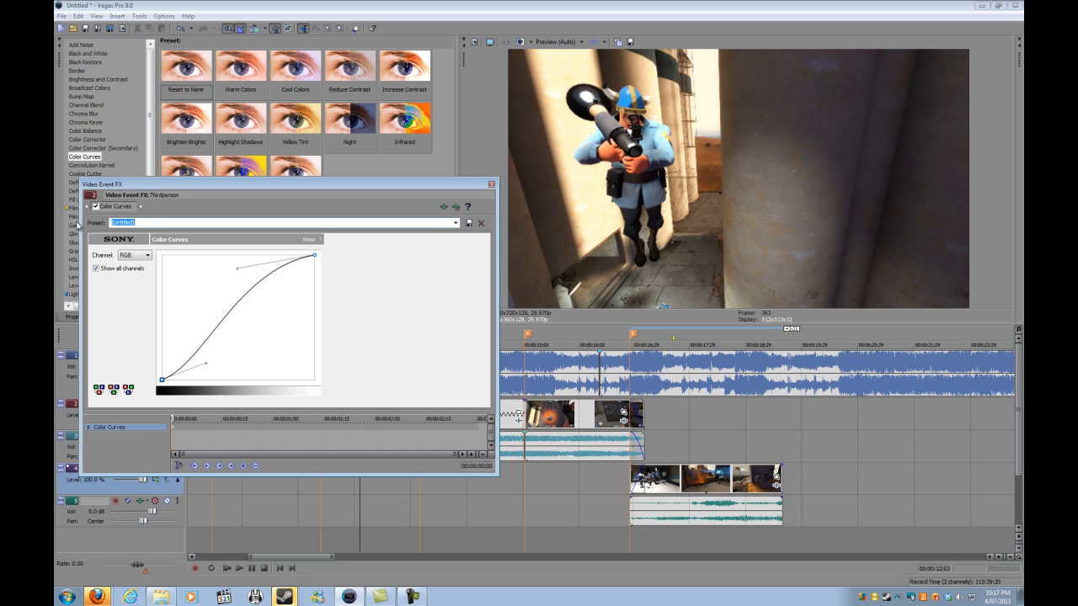
Step: Name the curve preset 'Really awesomely cool colour correction'
text(R)
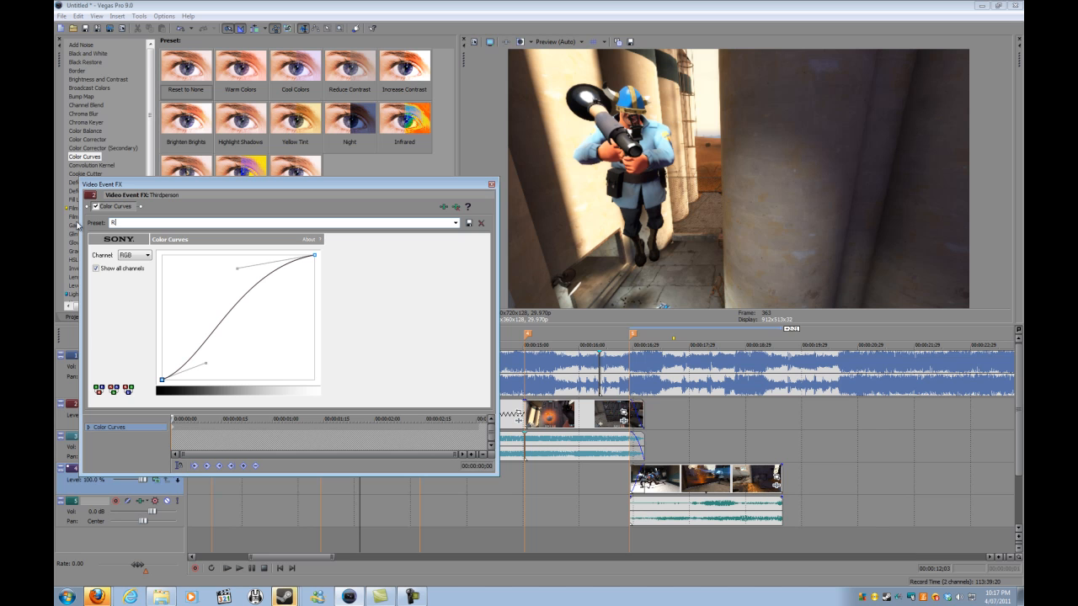
text(Really awesomely cool co)
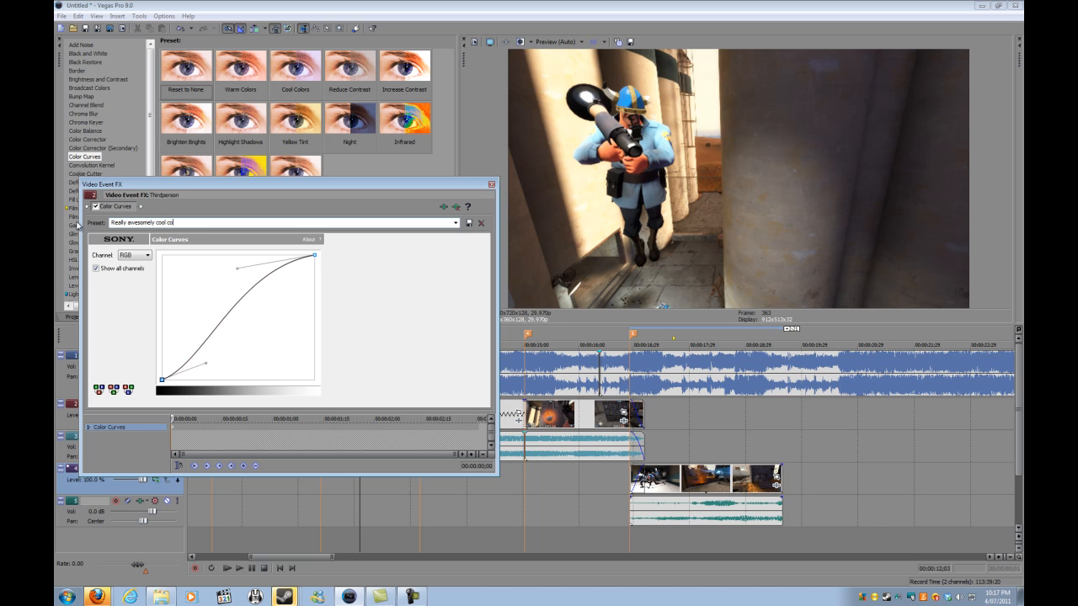
text(lour correct)
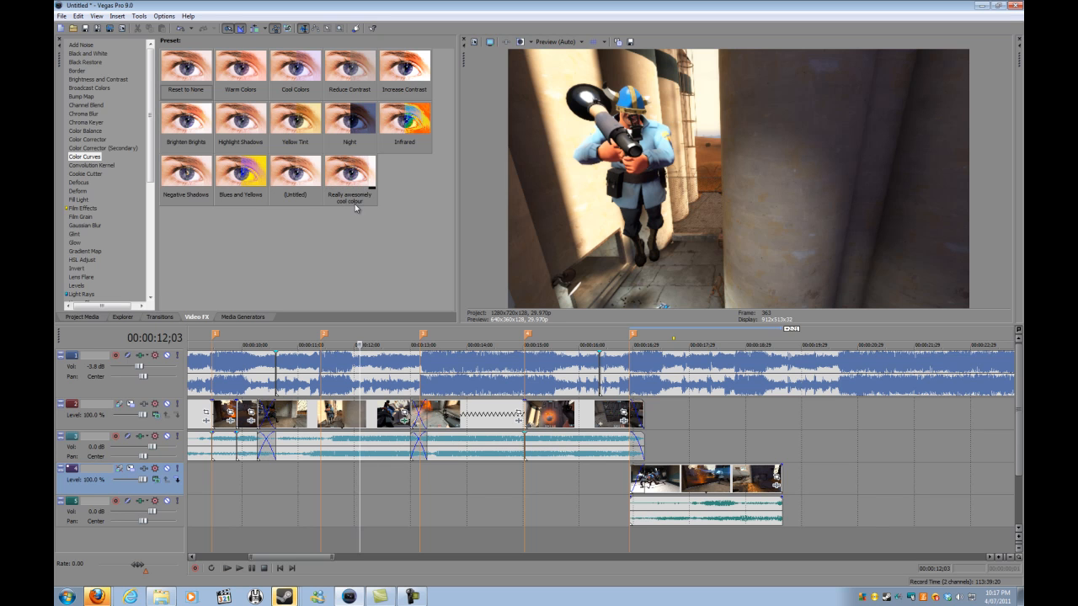
Step: Apply the saved S-curve preset to the Theyleon clip, close its FX window, and move the playhead
click(349, 177)
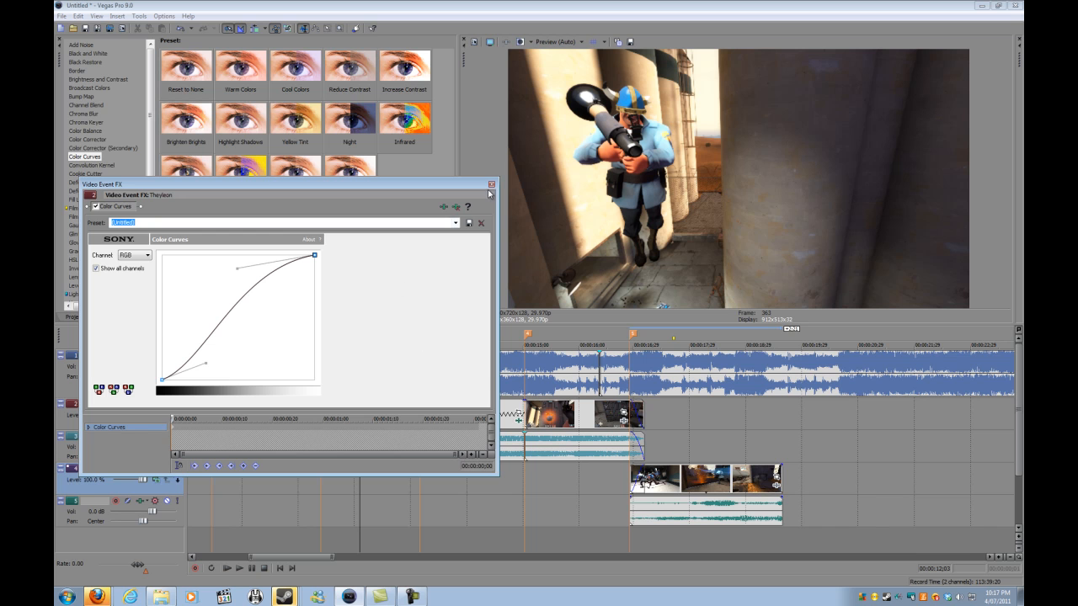
click(489, 184)
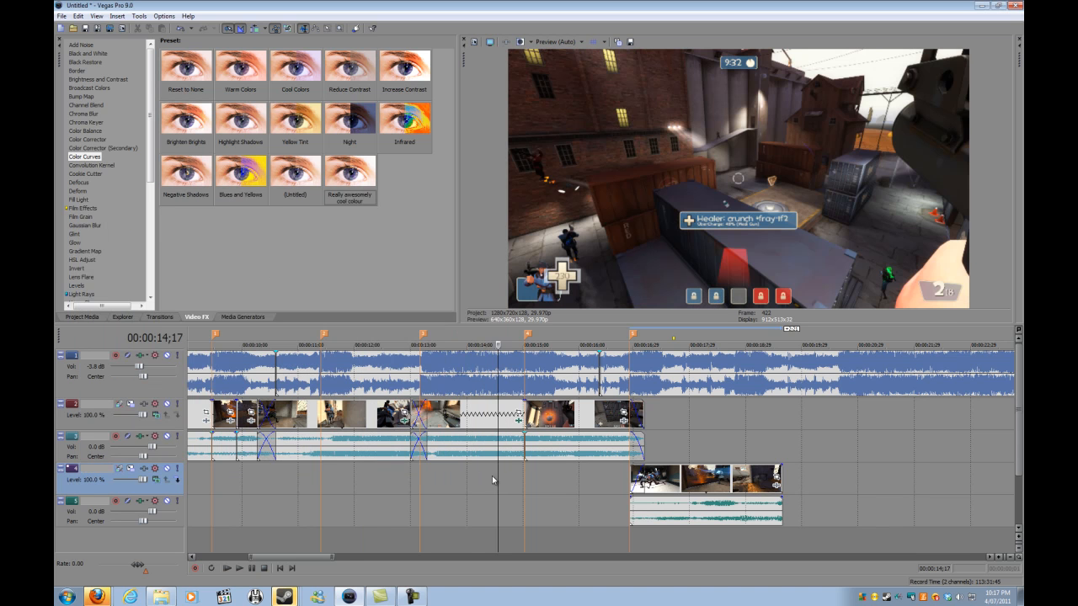
click(338, 345)
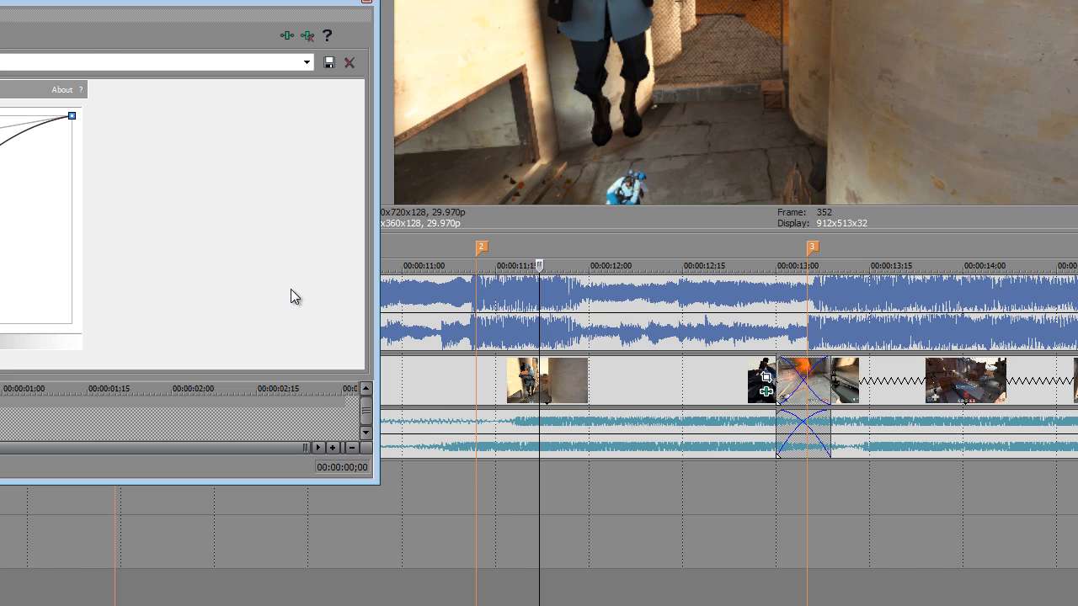
mouse_move(766, 396)
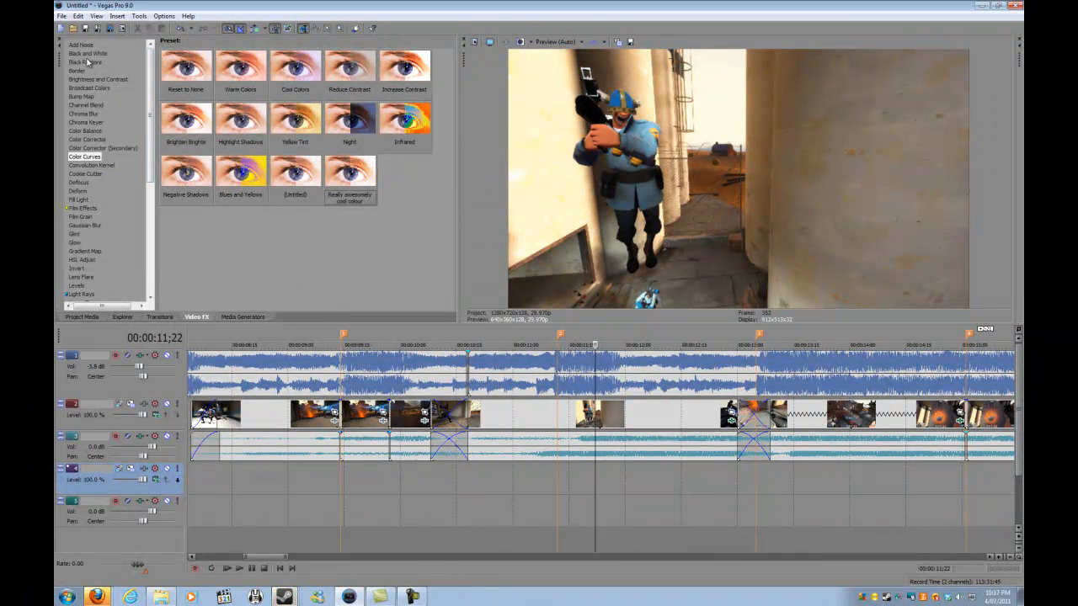
Step: Add Black and White at about 0.313 blend on top of Color Curves, then close the FX window
click(87, 53)
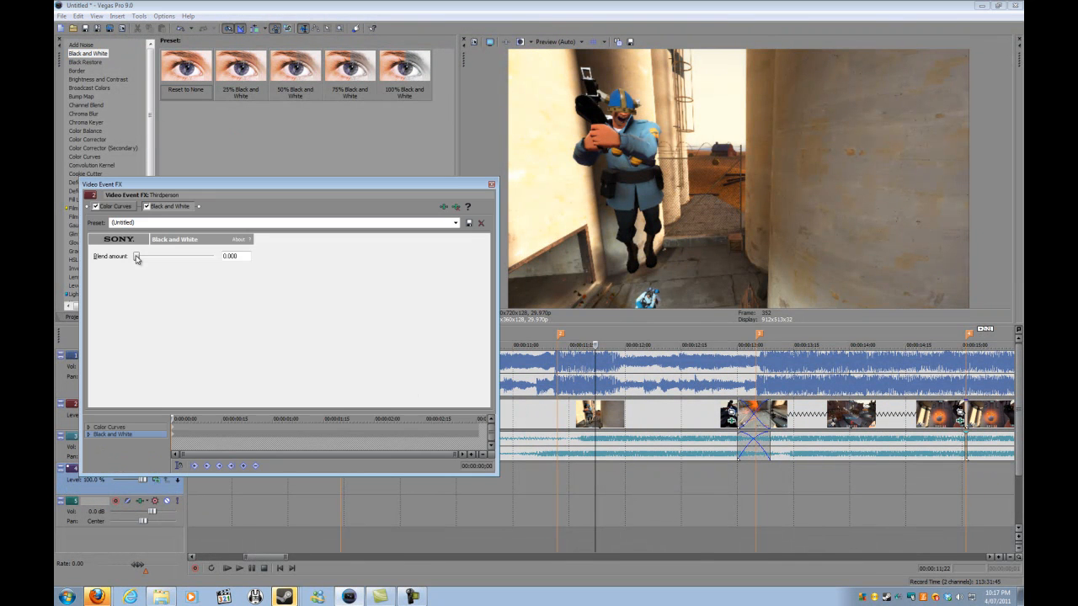
drag(137, 256, 162, 256)
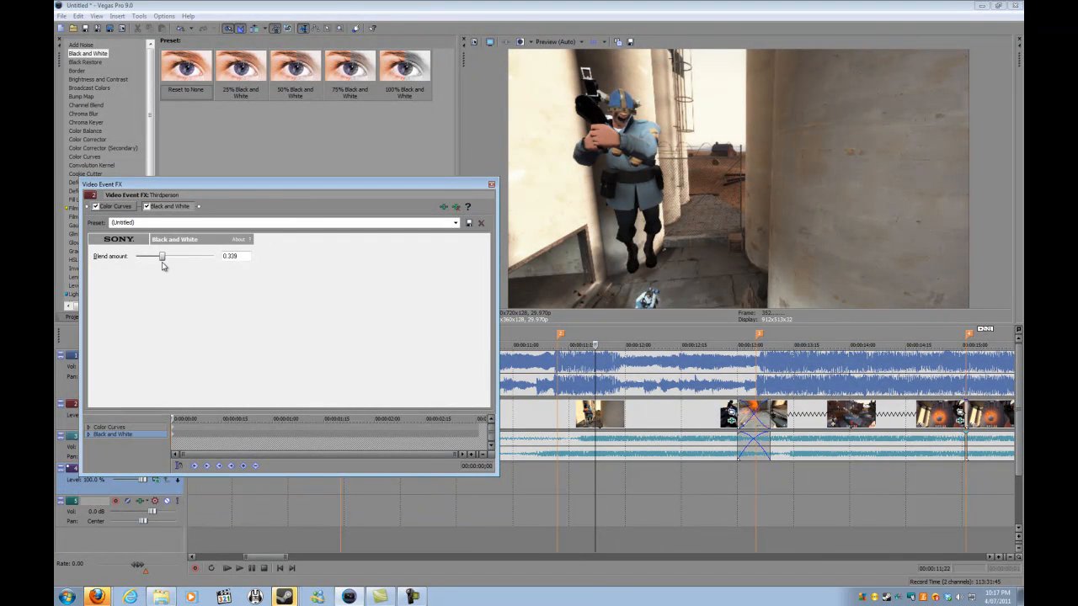
drag(163, 257, 160, 256)
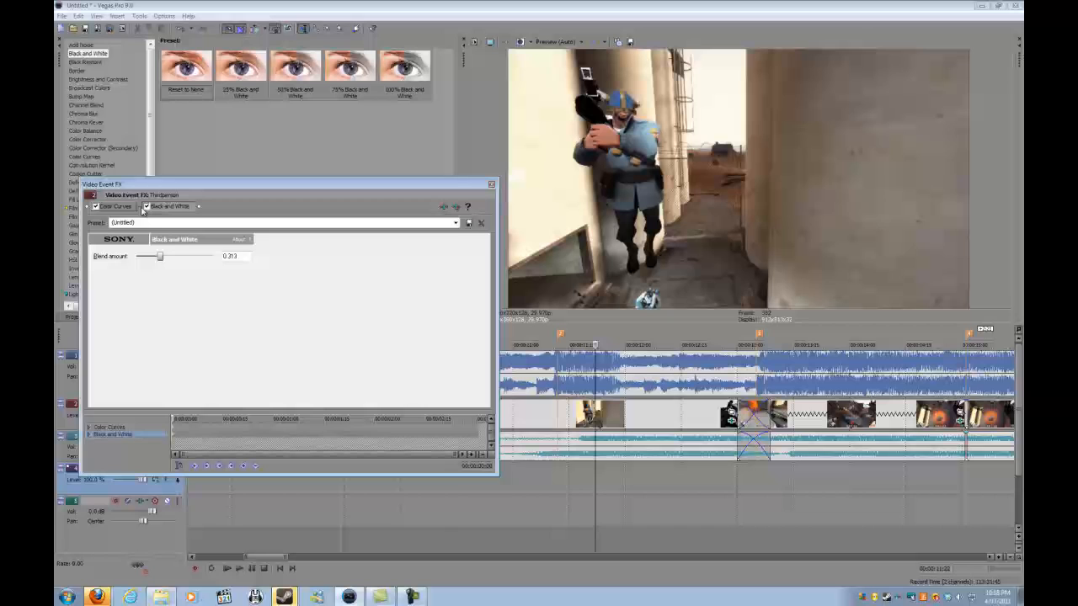
click(117, 207)
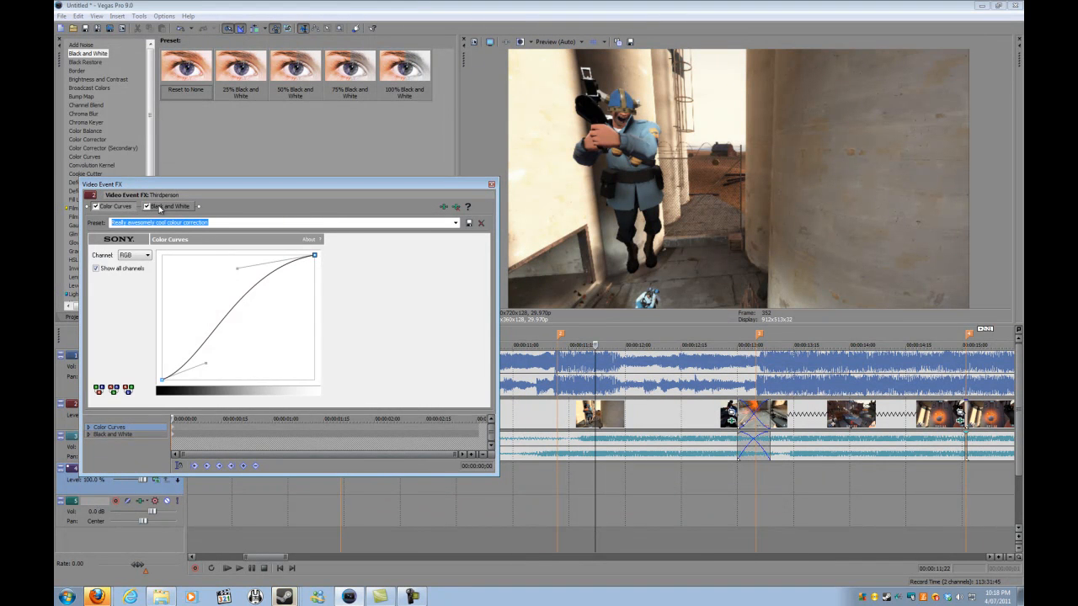
click(170, 206)
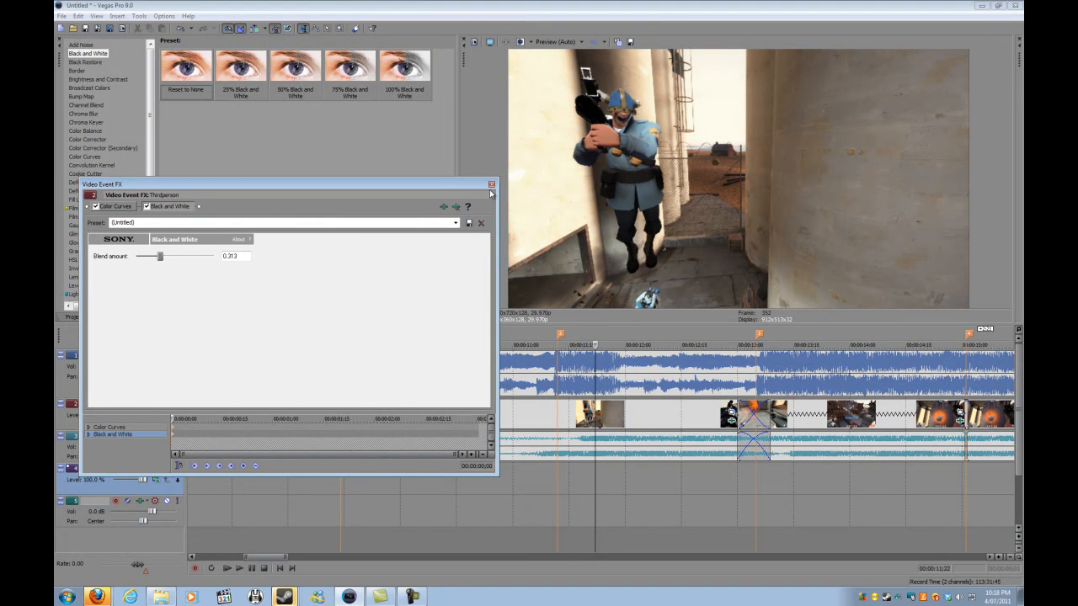
click(491, 185)
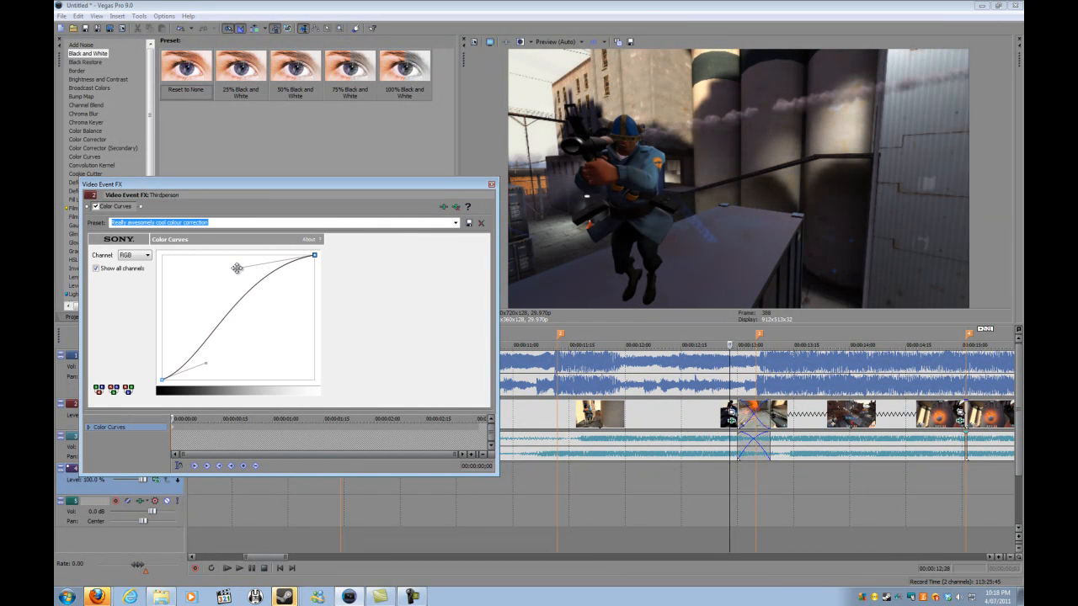
click(491, 184)
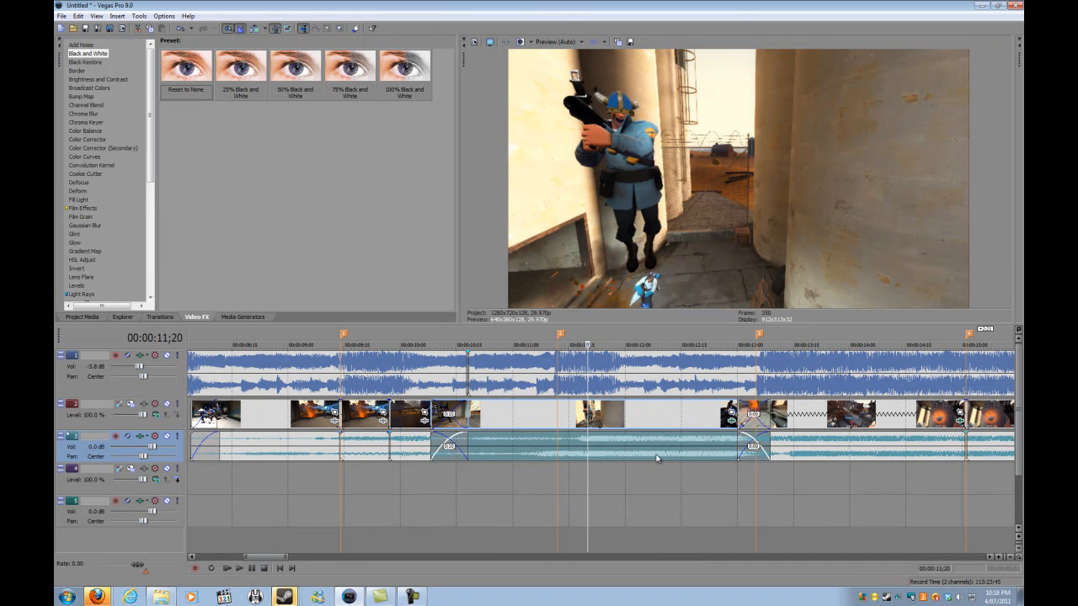
mouse_move(653, 425)
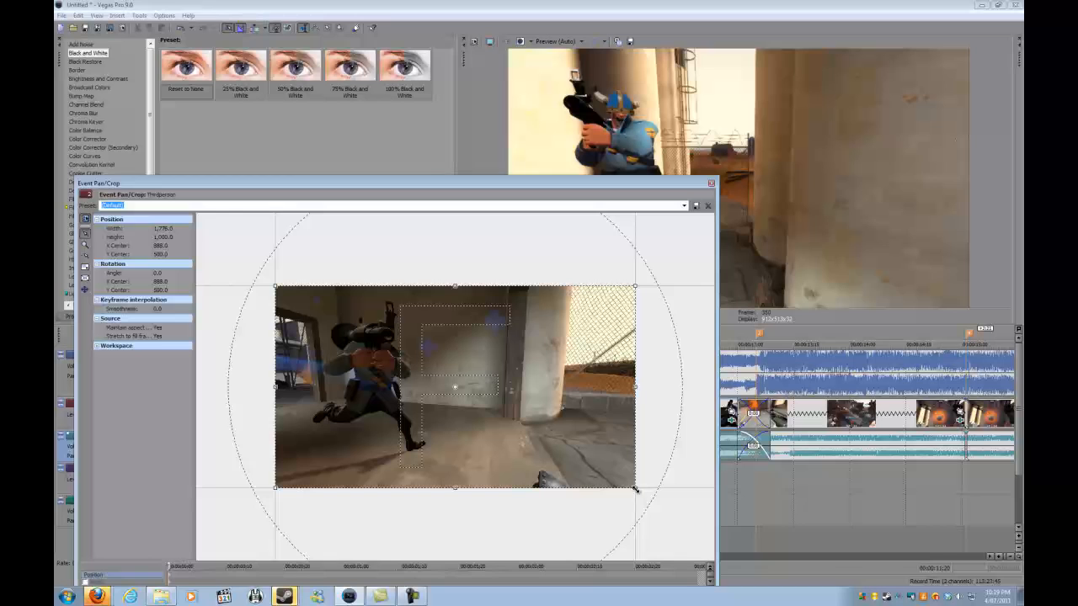
Step: Shrink the Pan/Crop frame from its corners to tighten the Thirdperson clip's framing
drag(636, 489, 590, 464)
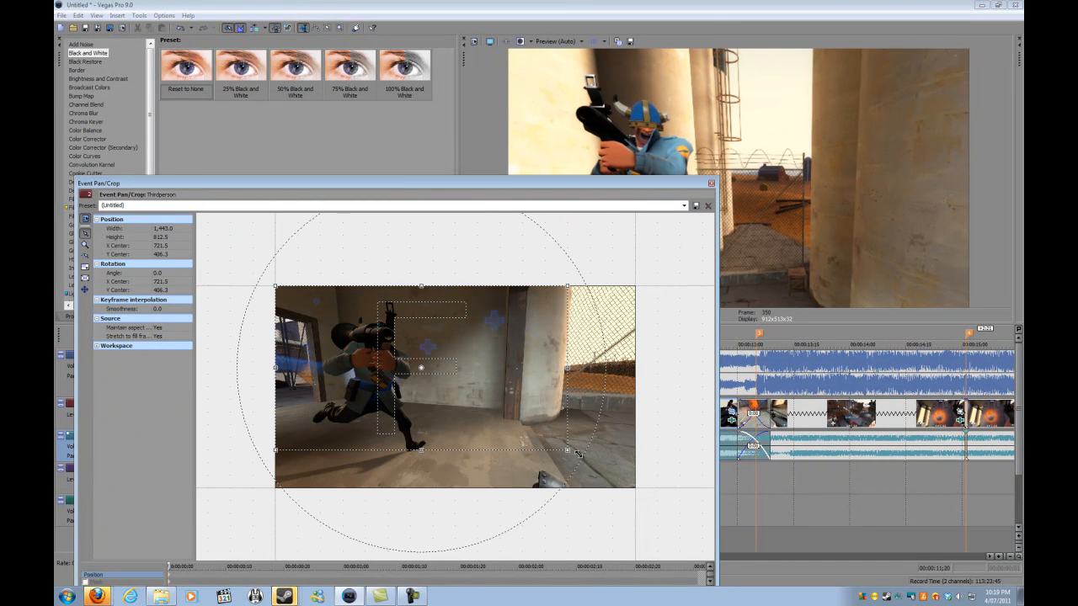
drag(567, 451, 545, 437)
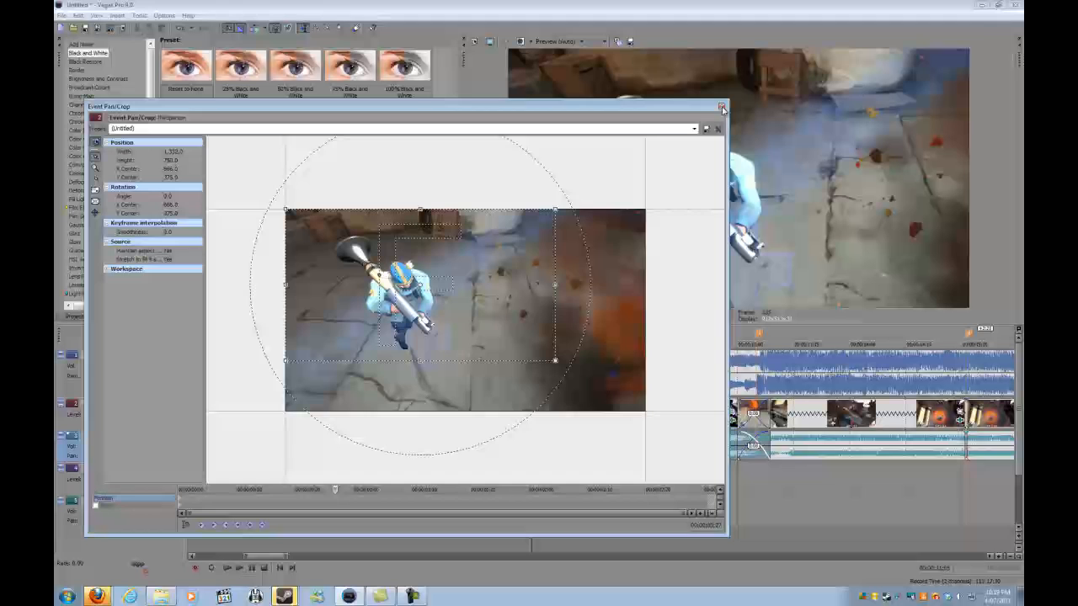
Step: Close the Thirdperson clip's Event Pan/Crop window
click(721, 106)
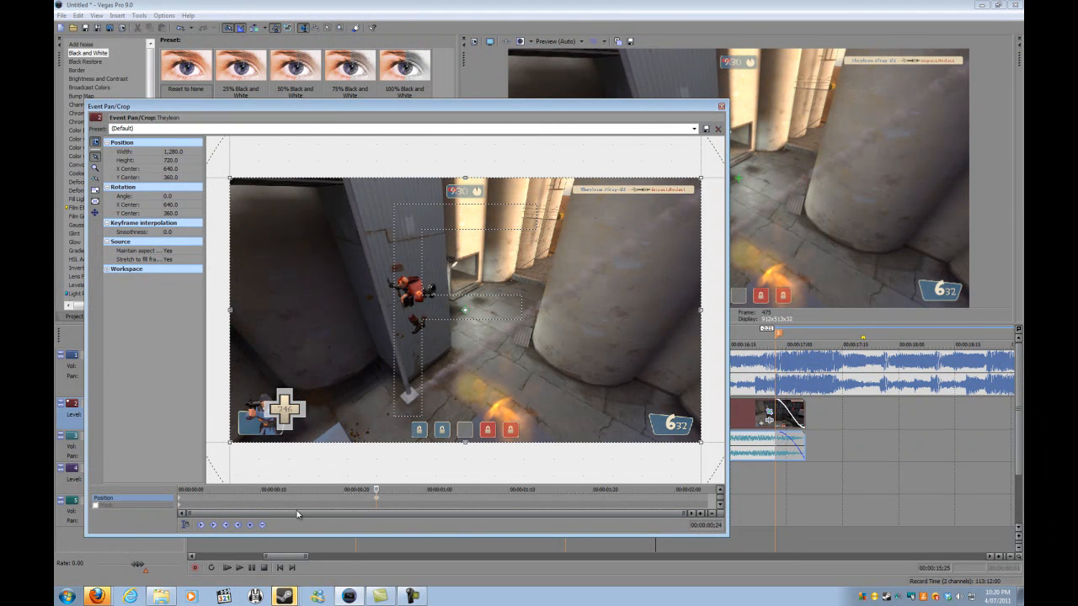
Step: Keyframe the Theyleon crop to zoom into the top-right kill feed and return to Default
click(250, 525)
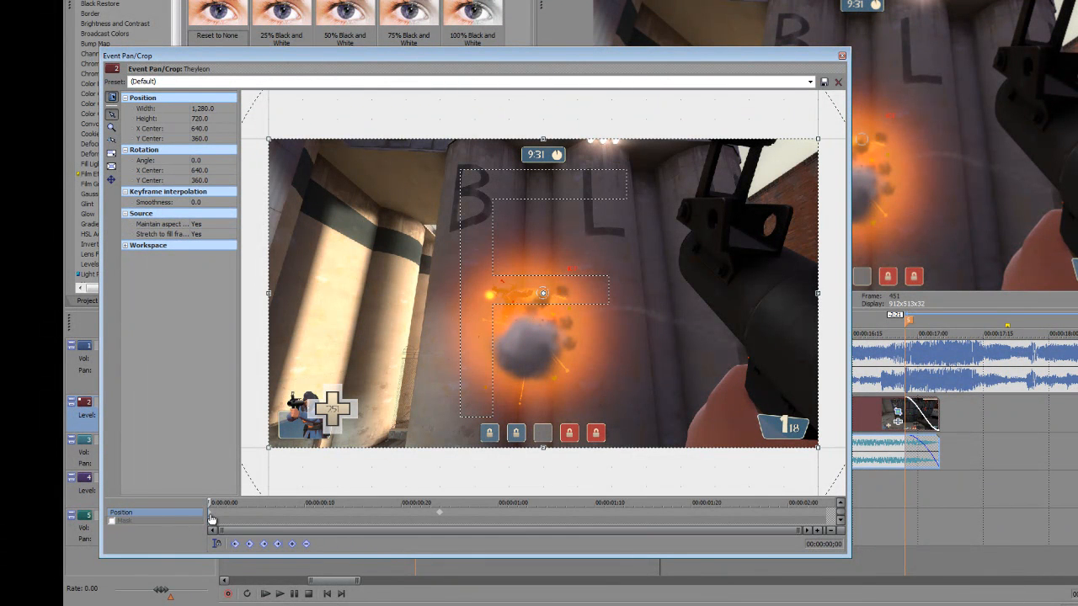
mouse_move(411, 525)
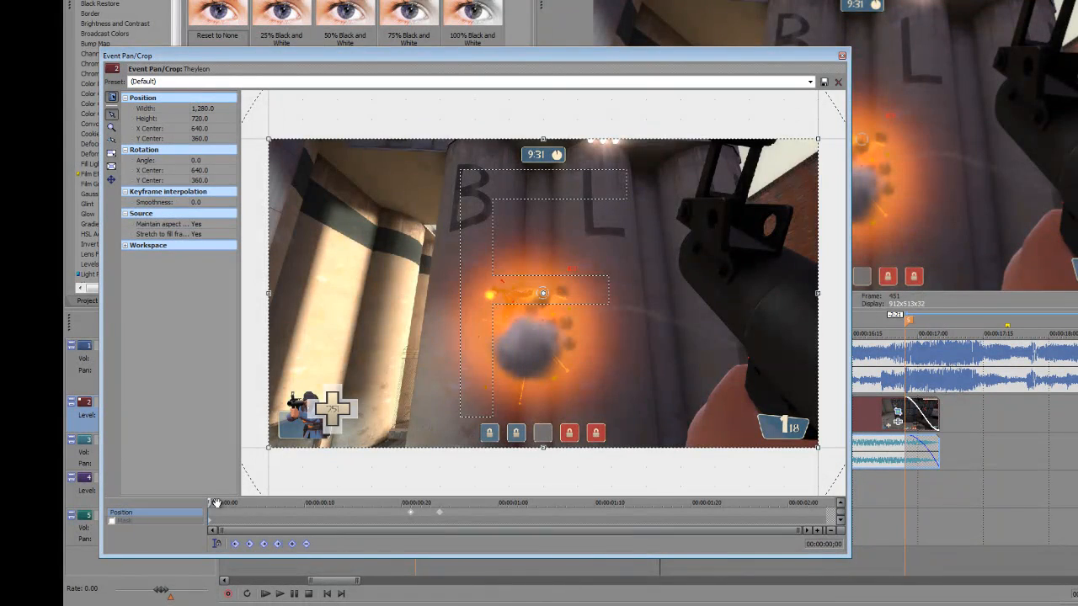
drag(214, 503, 408, 503)
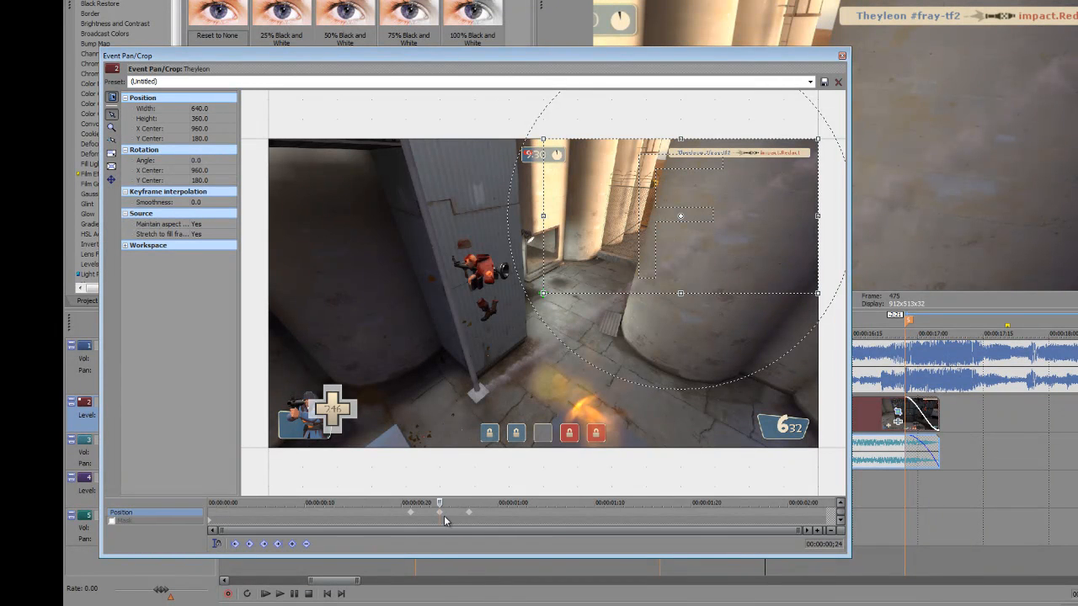
mouse_move(425, 535)
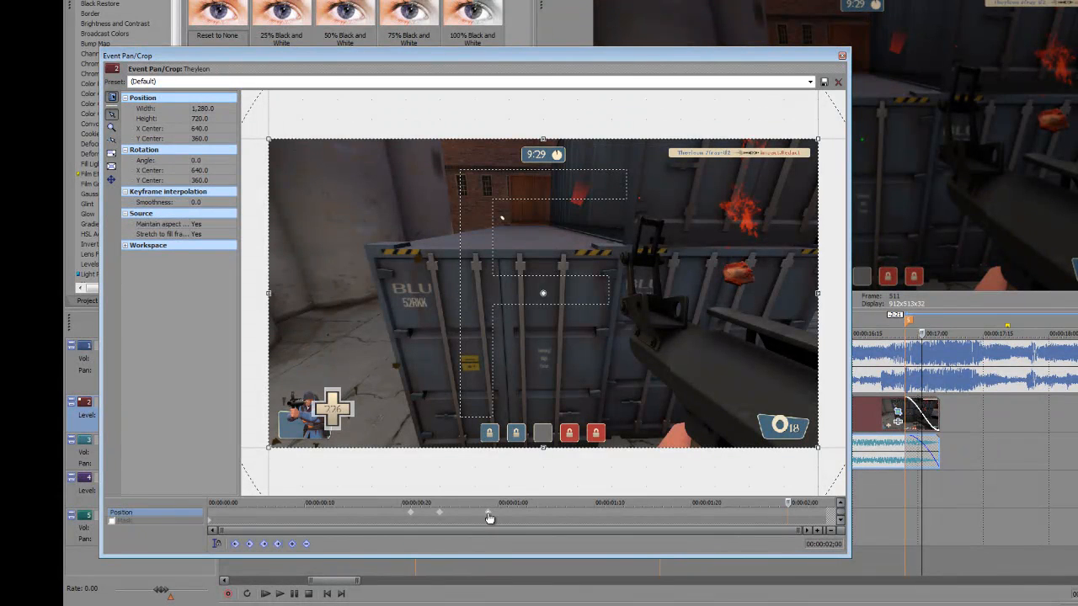
mouse_move(481, 518)
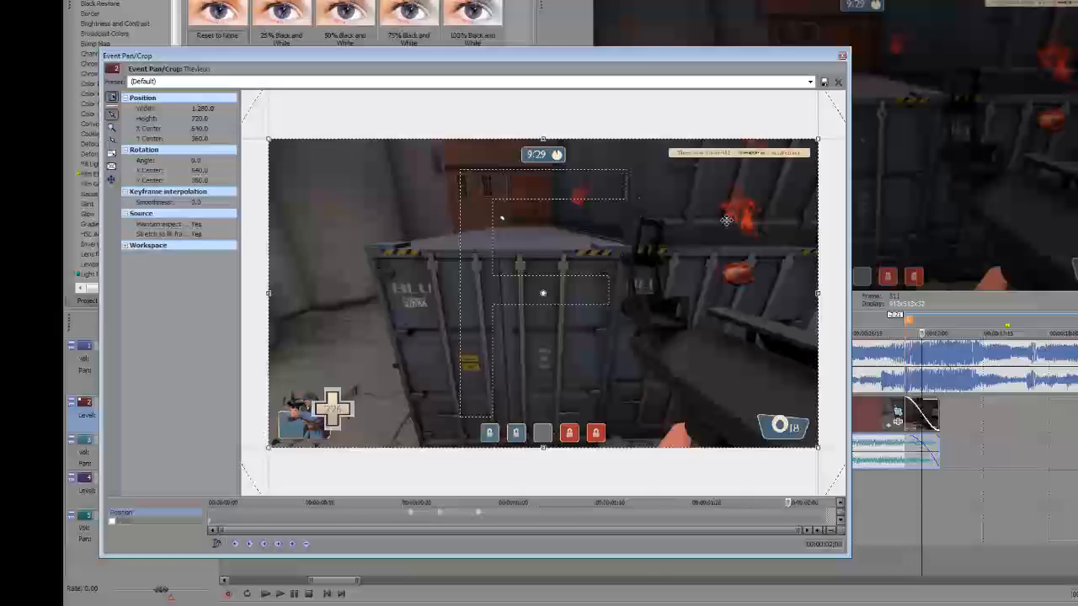
click(841, 55)
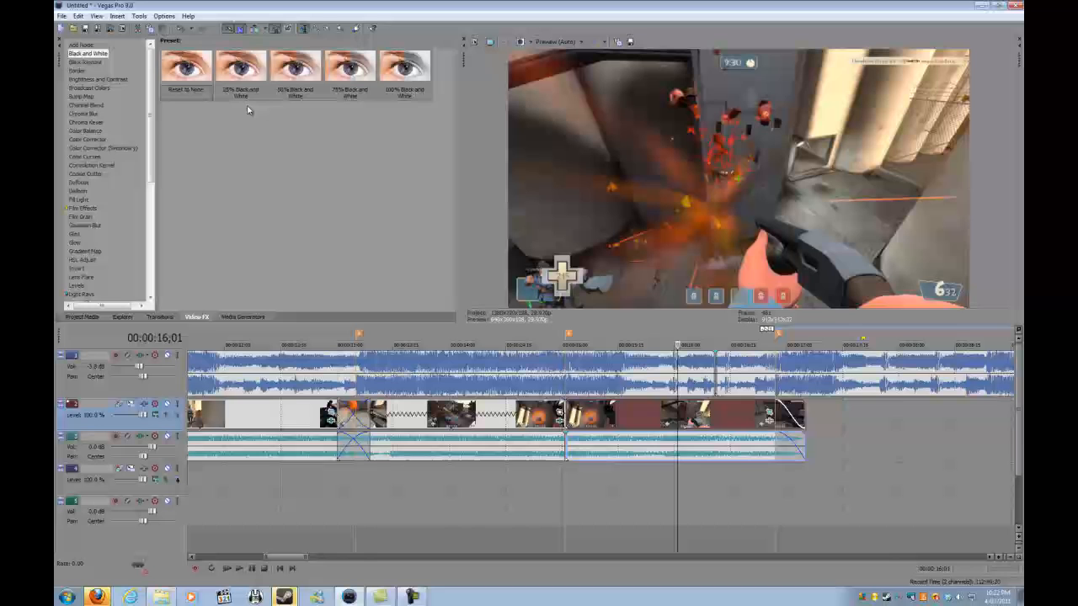
Step: Apply Glow and keyframe glow percent, intensity and suppression so it flares then fades out
click(74, 243)
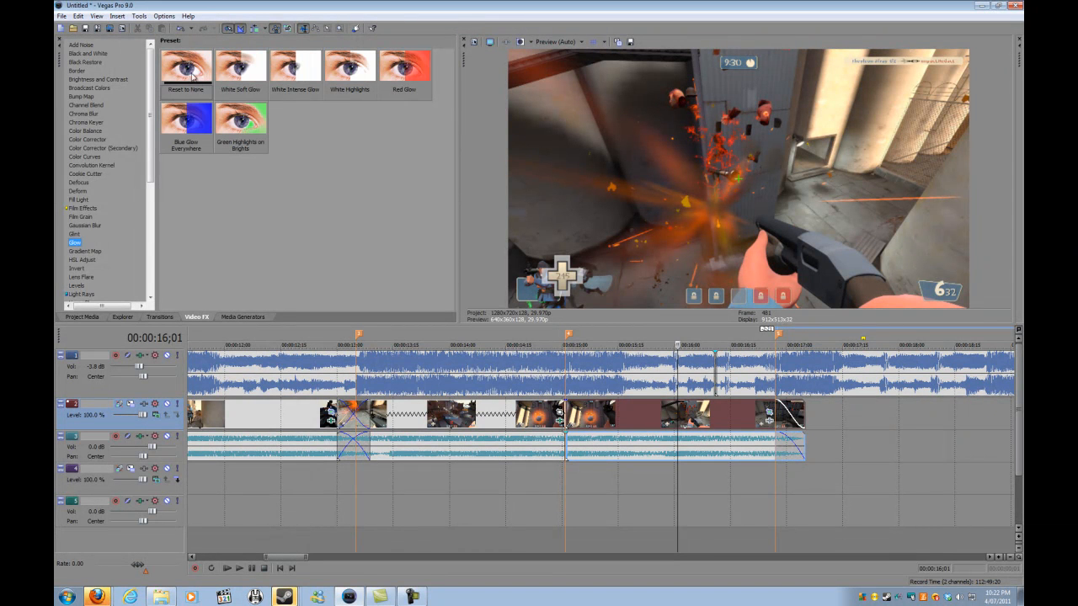
double_click(186, 67)
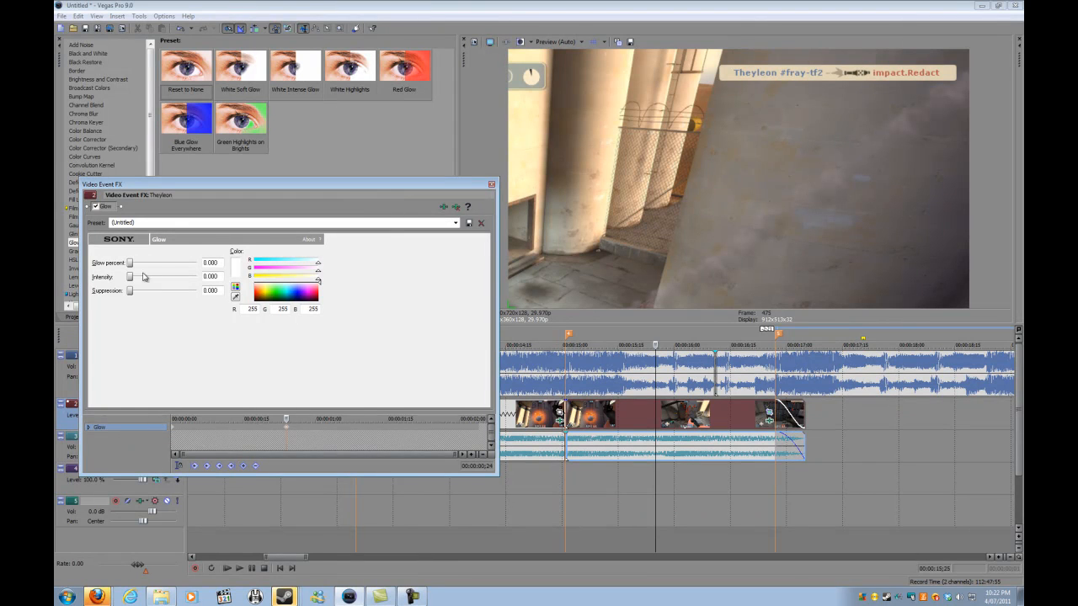
drag(130, 263, 161, 263)
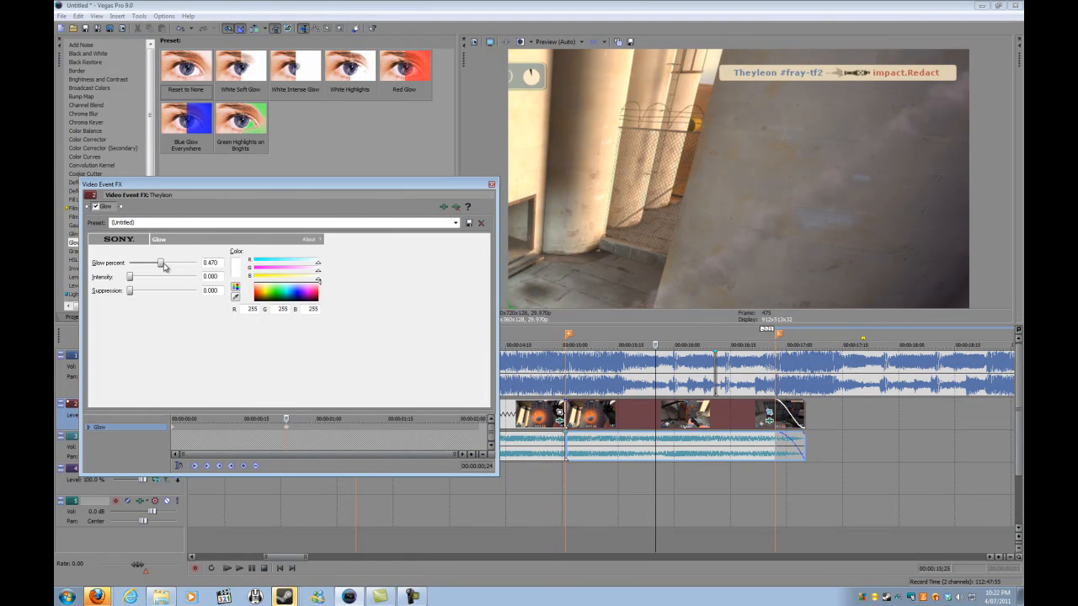
drag(130, 276, 141, 276)
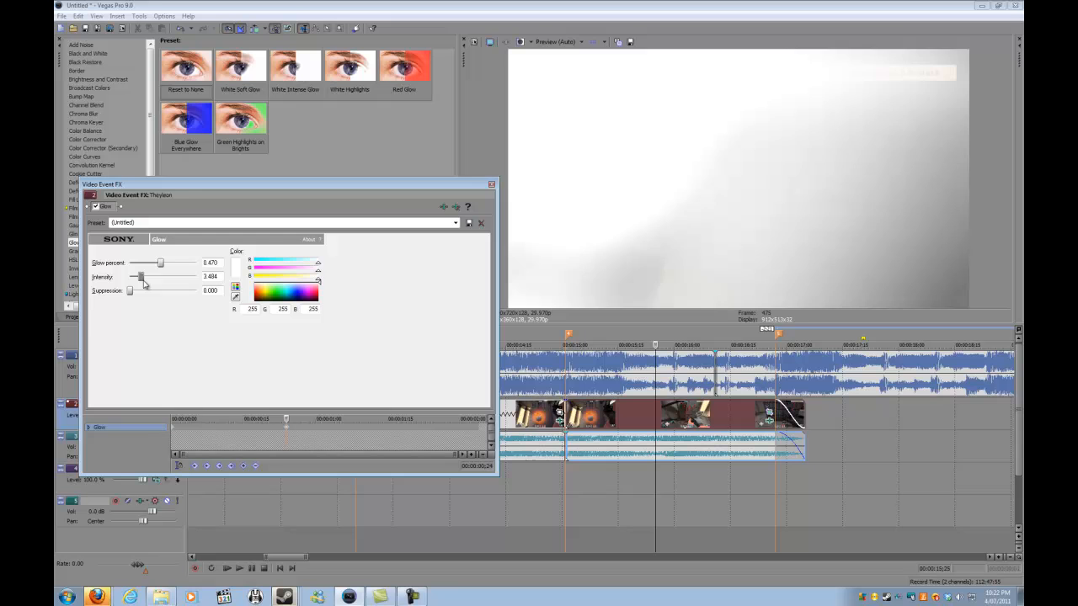
drag(160, 263, 143, 262)
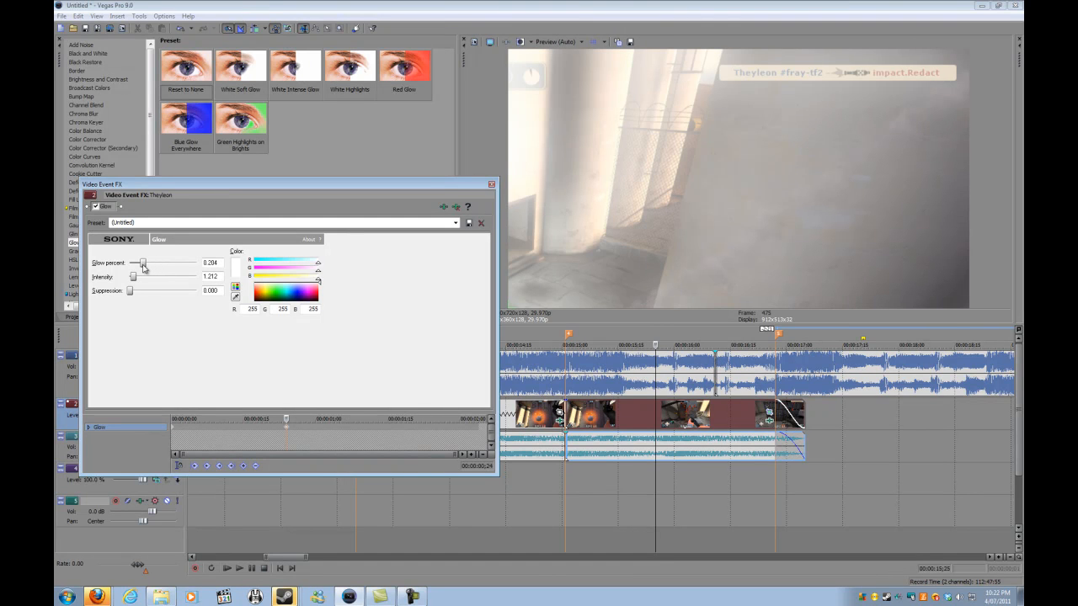
drag(143, 262, 135, 263)
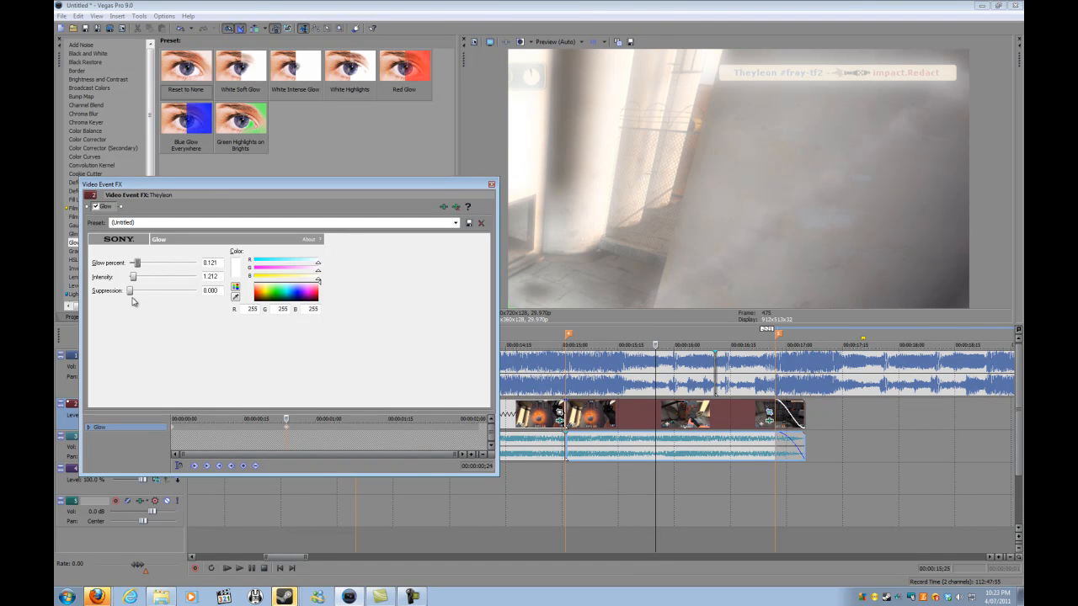
drag(130, 290, 154, 291)
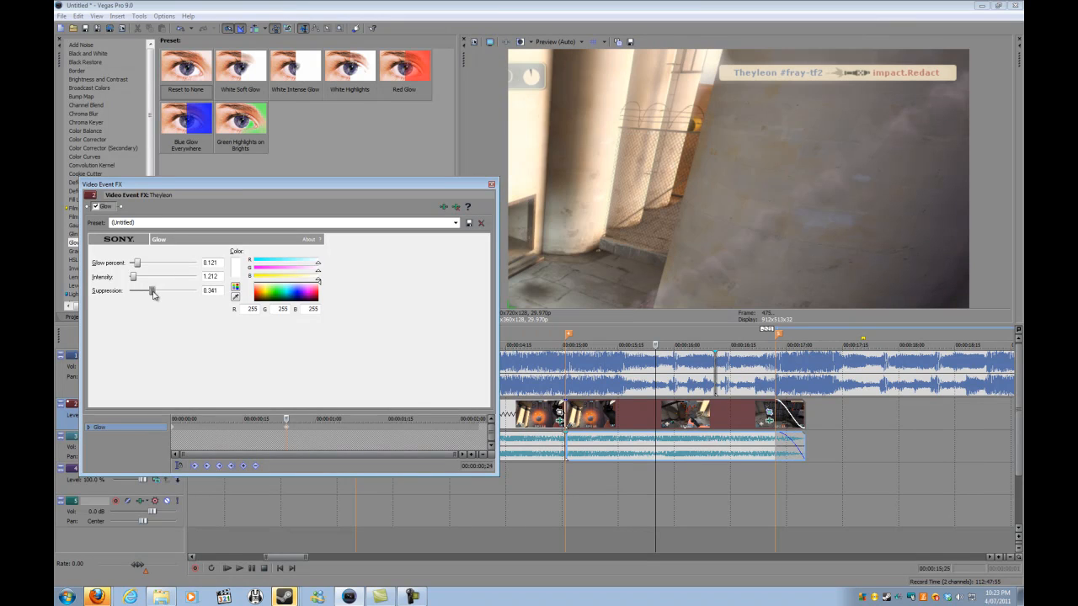
drag(151, 291, 141, 290)
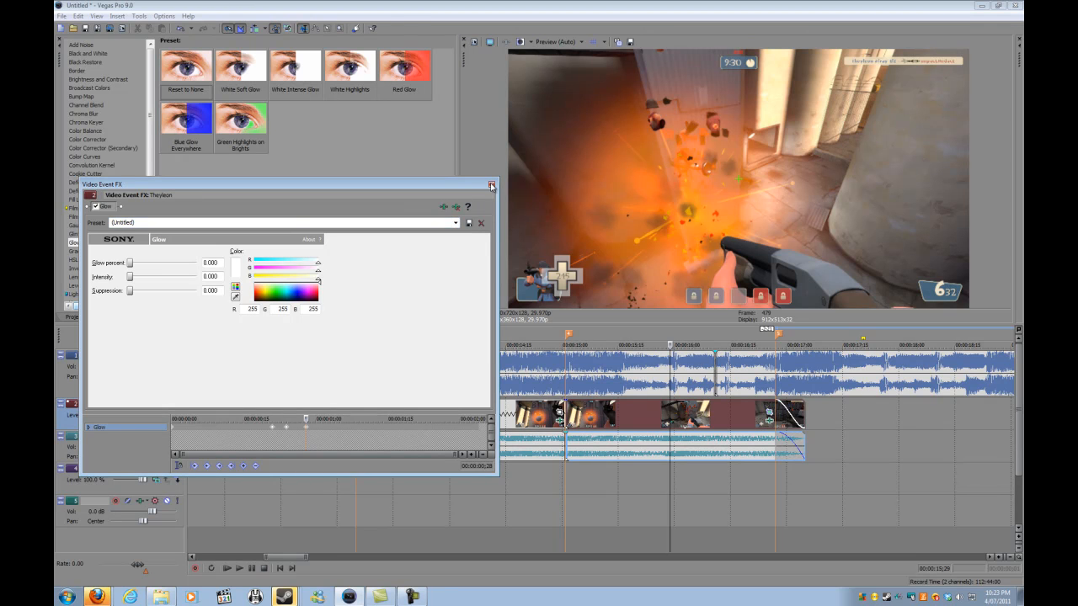
click(491, 184)
text(S)
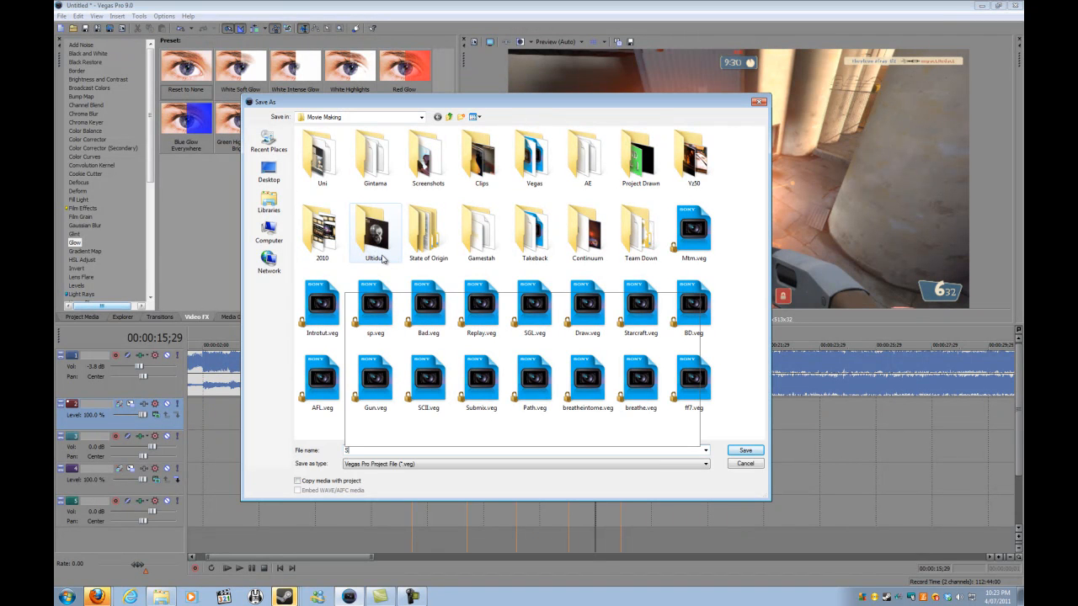
Step: Enter the file name Theyleon and save the project
text(ony)
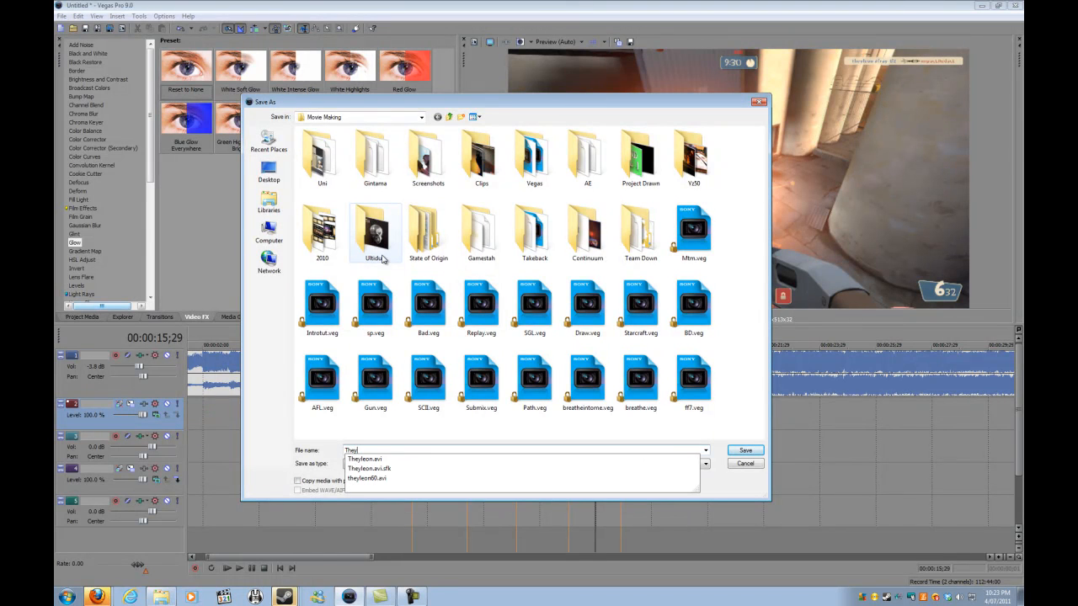
click(744, 450)
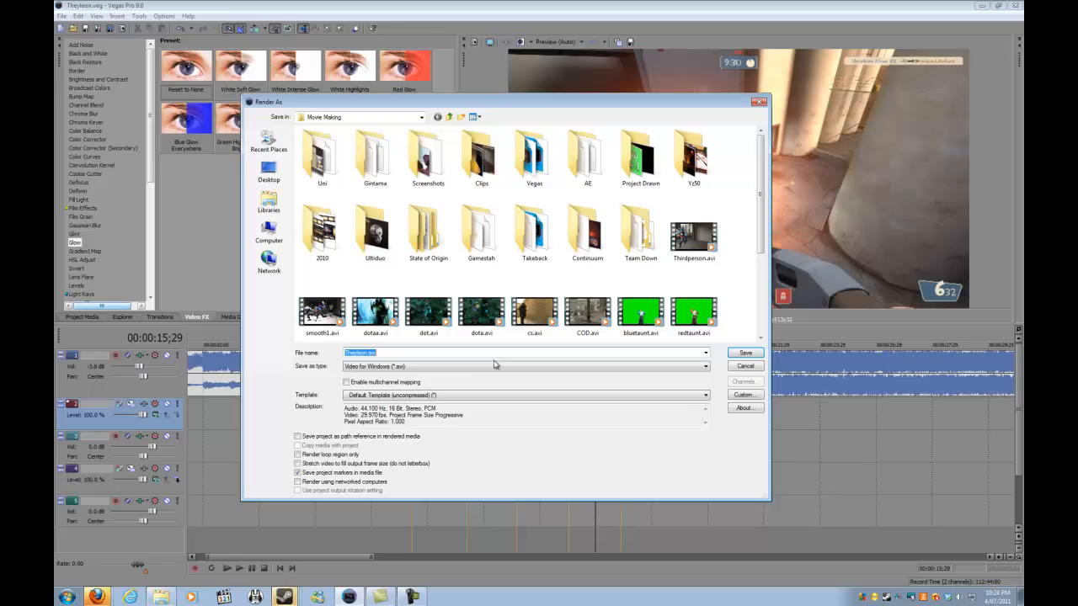
mouse_move(449, 376)
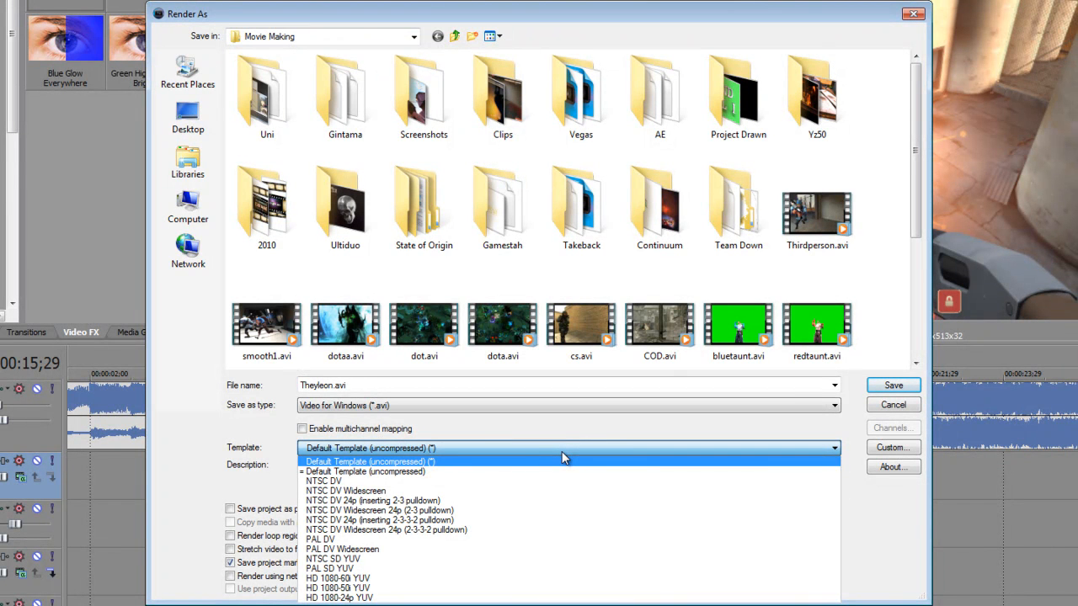
Step: Pick the Default Template (uncompressed) for Theyleon.avi and open its custom settings
click(367, 462)
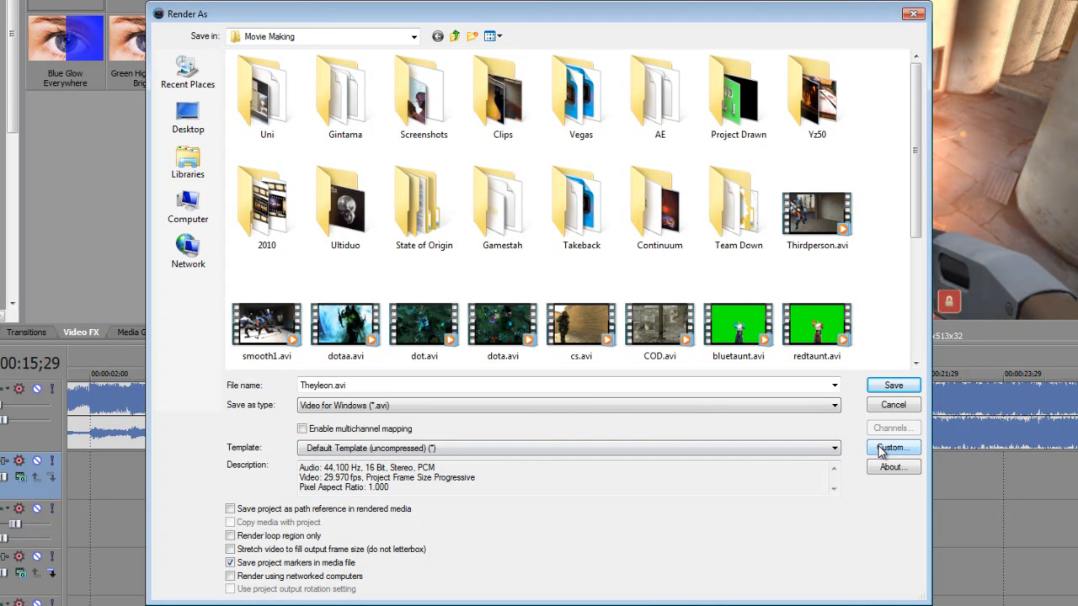
click(892, 447)
text(Uncompress)
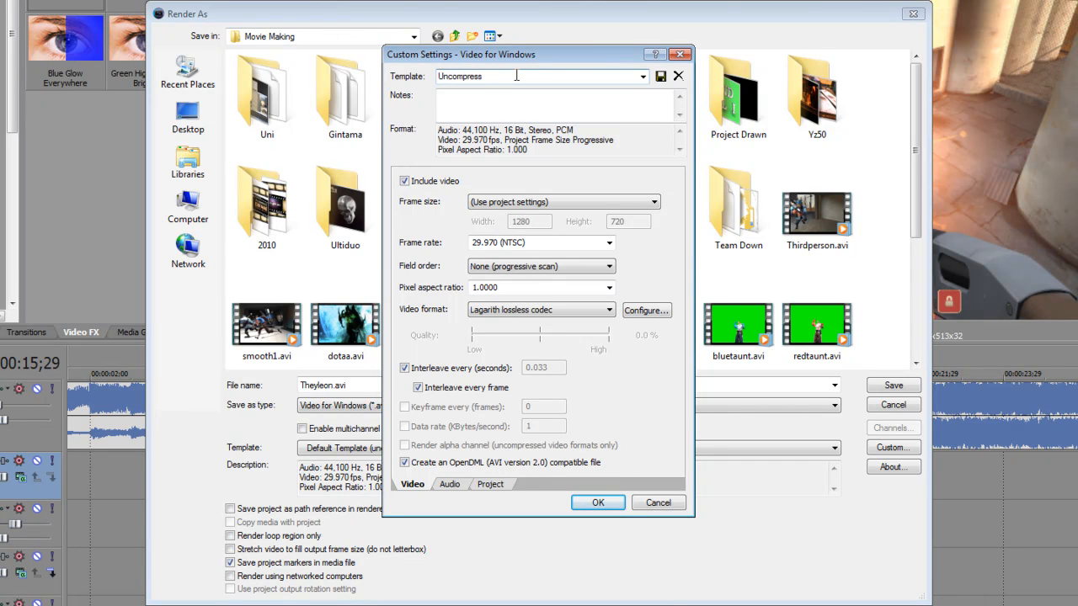
Step: Name the template 'Uncompressed'; confirm project frame size, 29.970 fps, progressive scan, 1.0000 aspect
triple_click(539, 76)
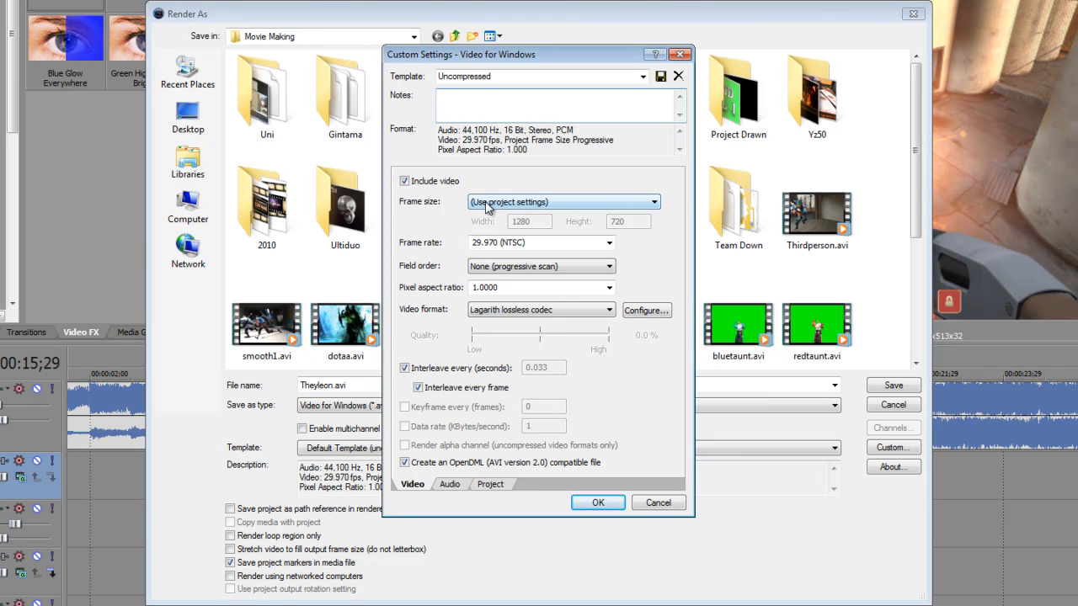
click(653, 202)
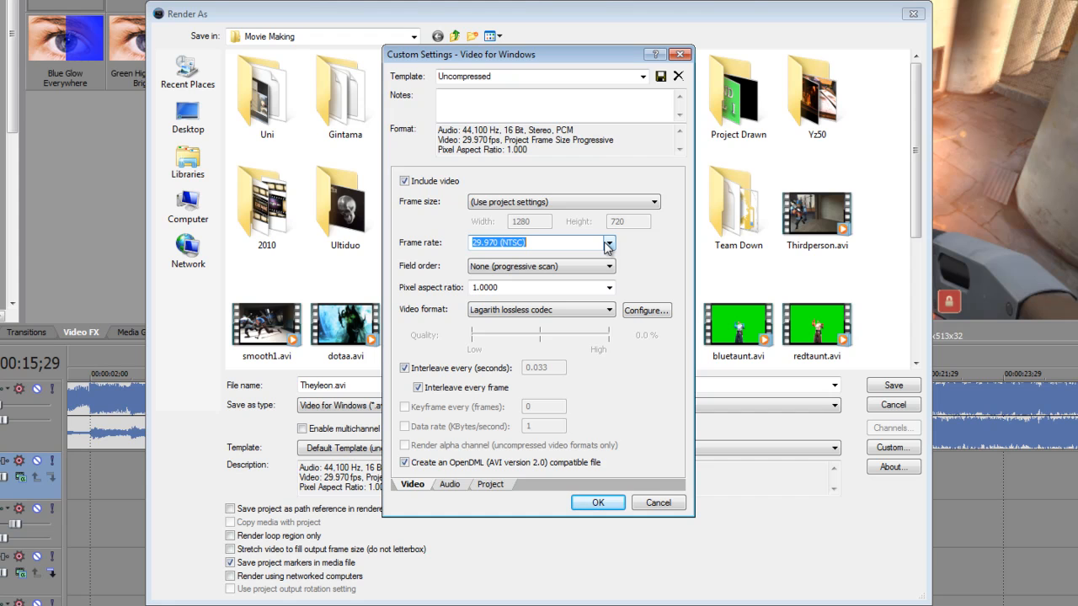
click(608, 243)
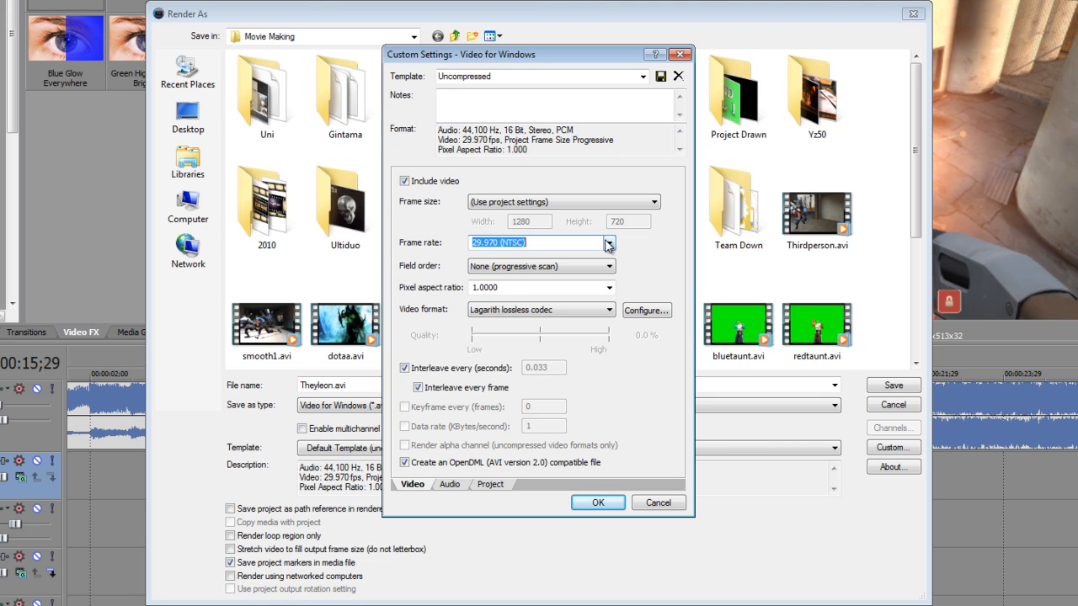
click(609, 243)
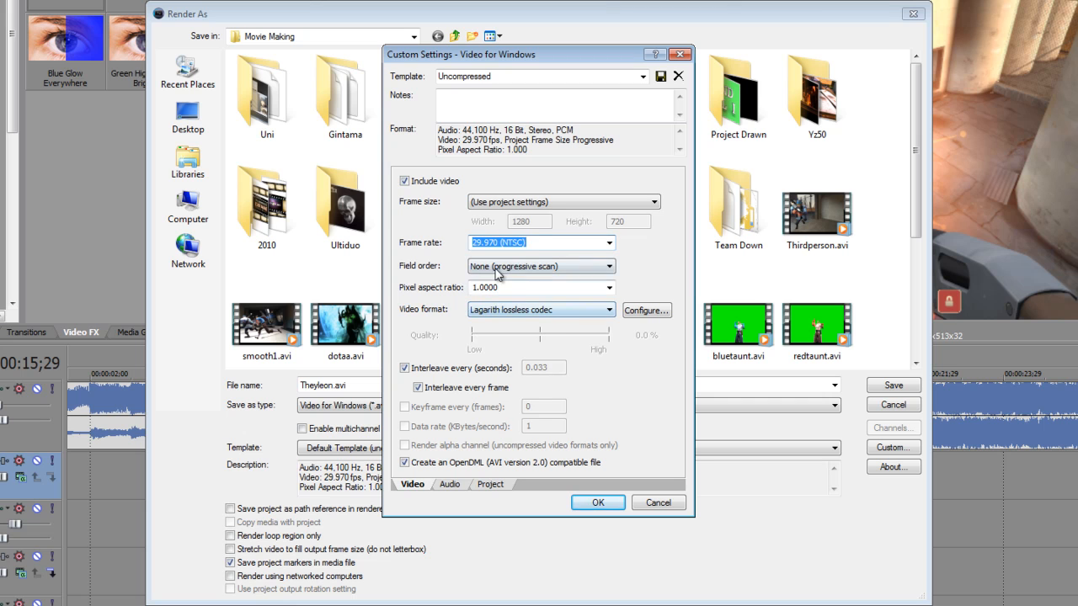
click(539, 266)
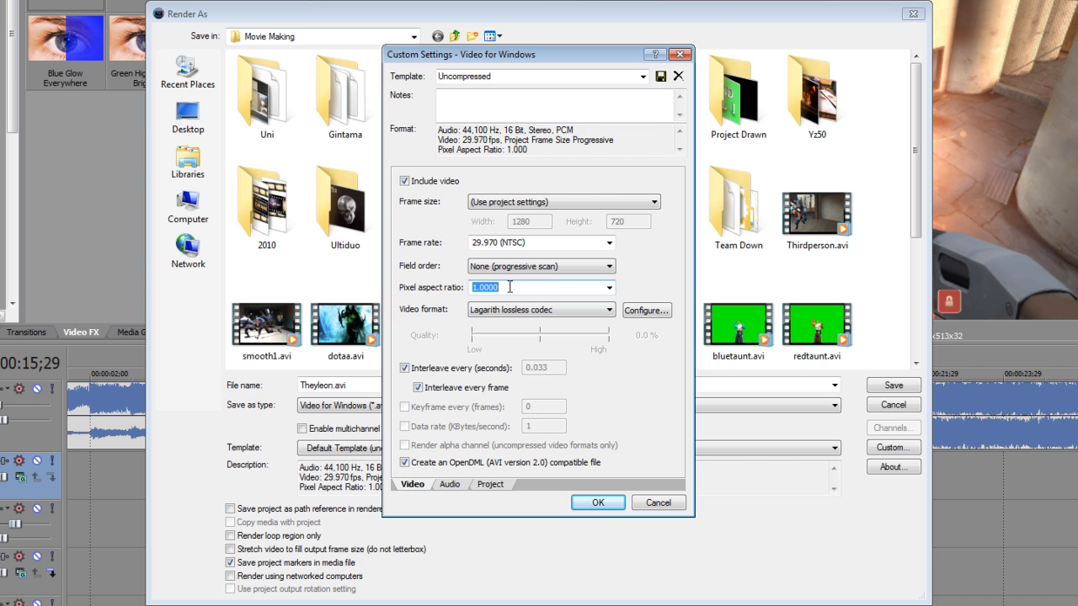
click(610, 310)
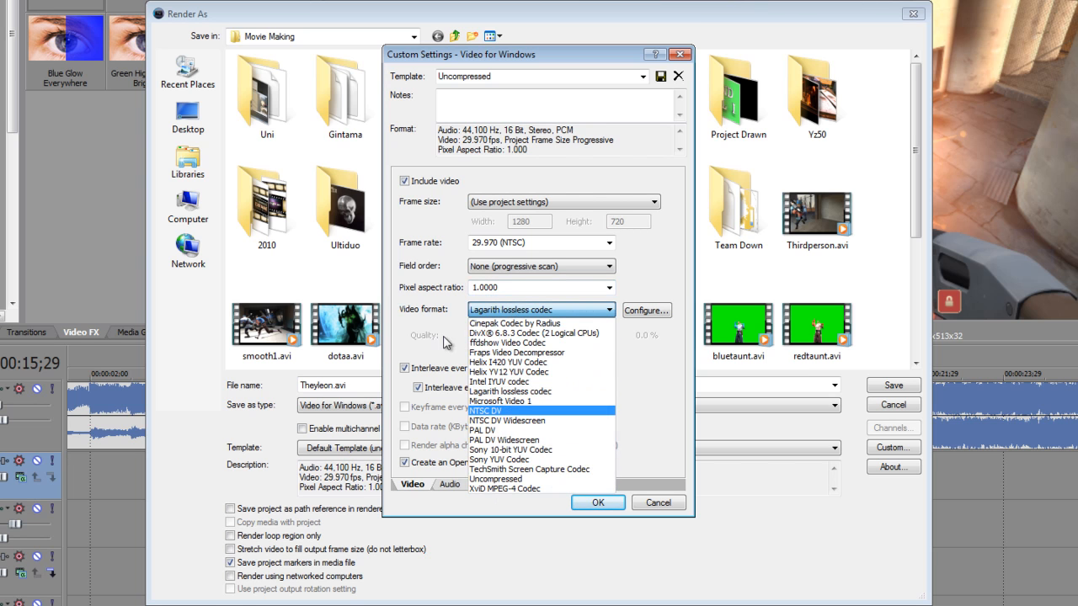
mouse_move(501, 305)
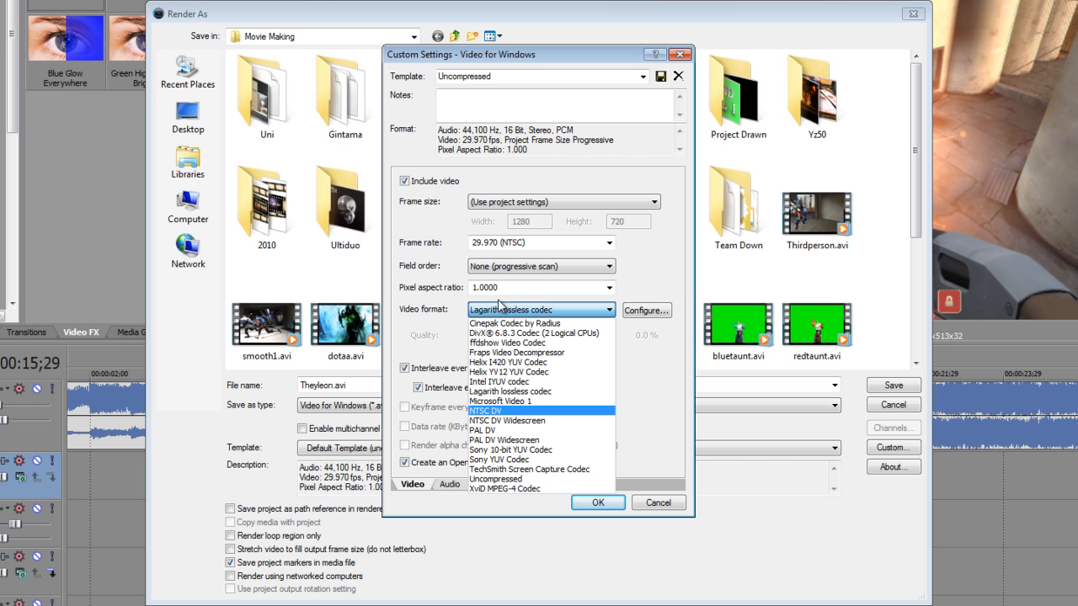
Step: Keep Lagarith lossless as the video format and review PCM 44,100 Hz 16-bit stereo audio
click(496, 478)
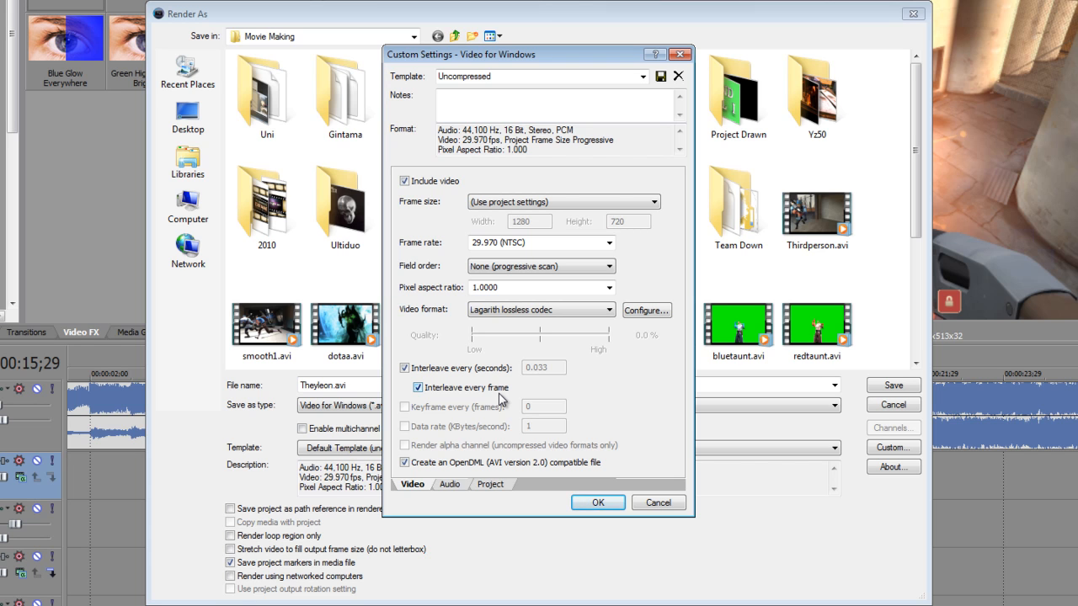
mouse_move(503, 394)
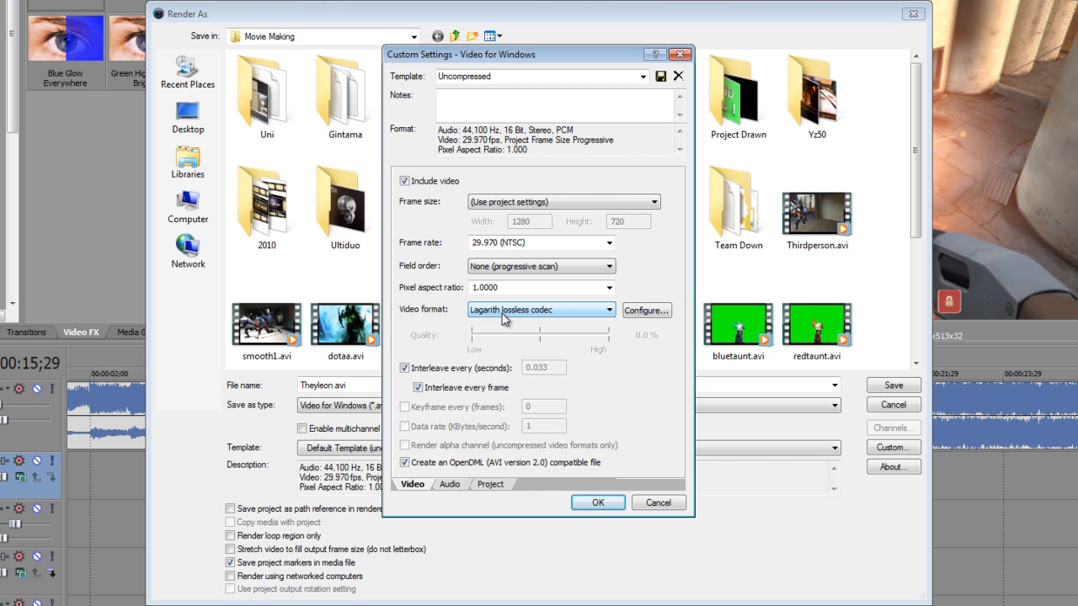
click(610, 310)
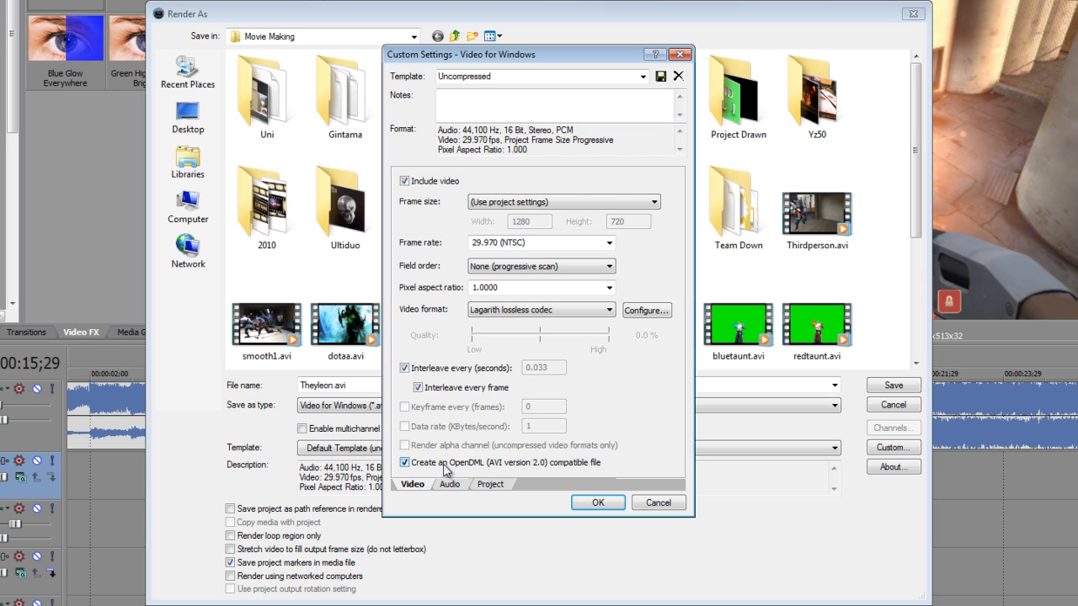
click(450, 484)
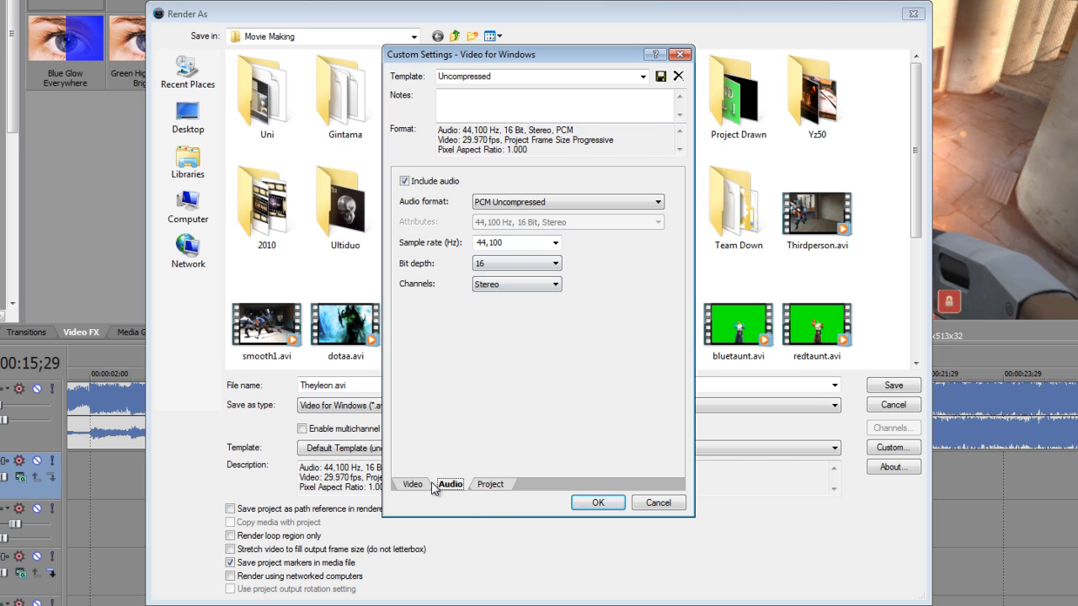
mouse_move(490, 486)
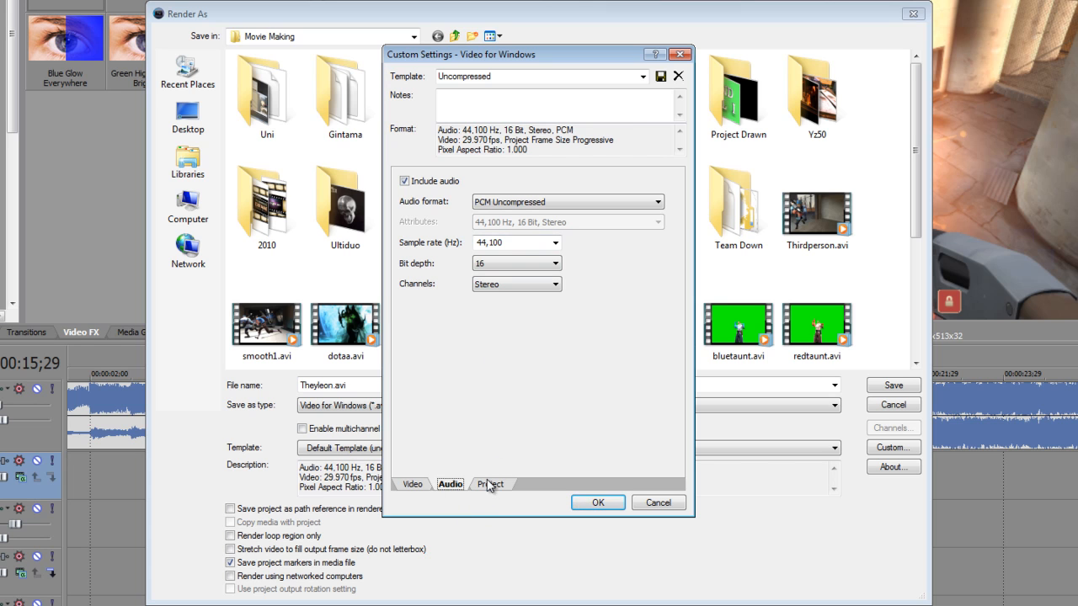
Step: Review the Project and Video settings and accept the Uncompressed template
click(491, 484)
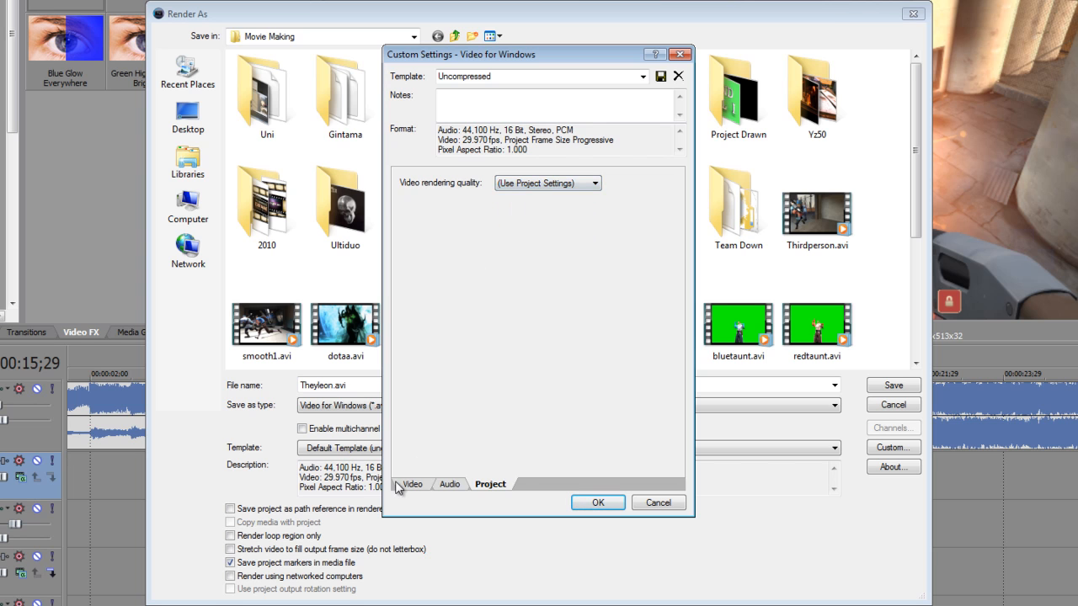
click(412, 484)
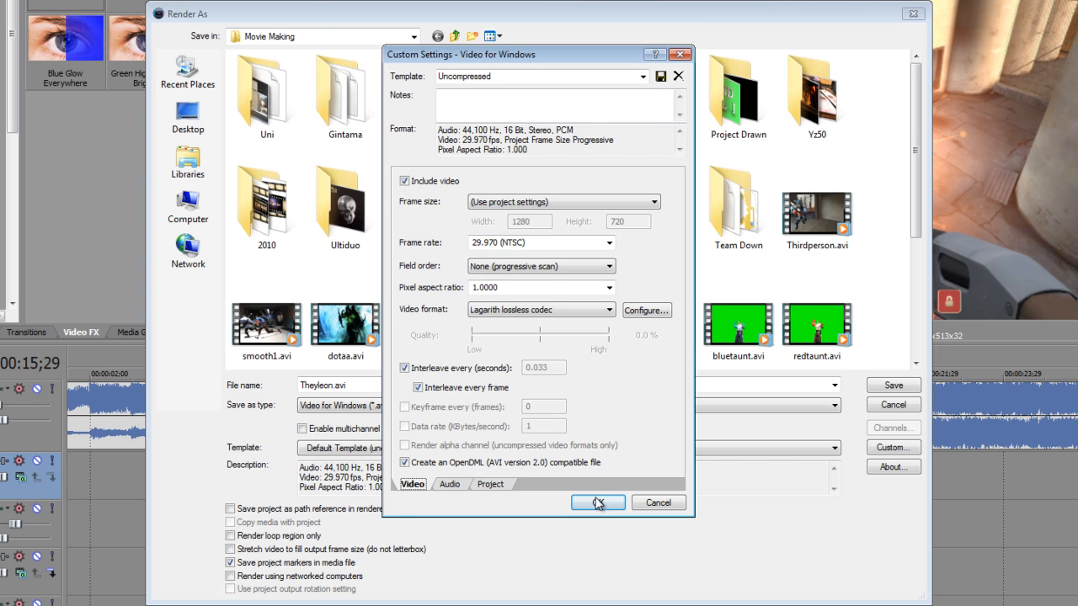
mouse_move(598, 502)
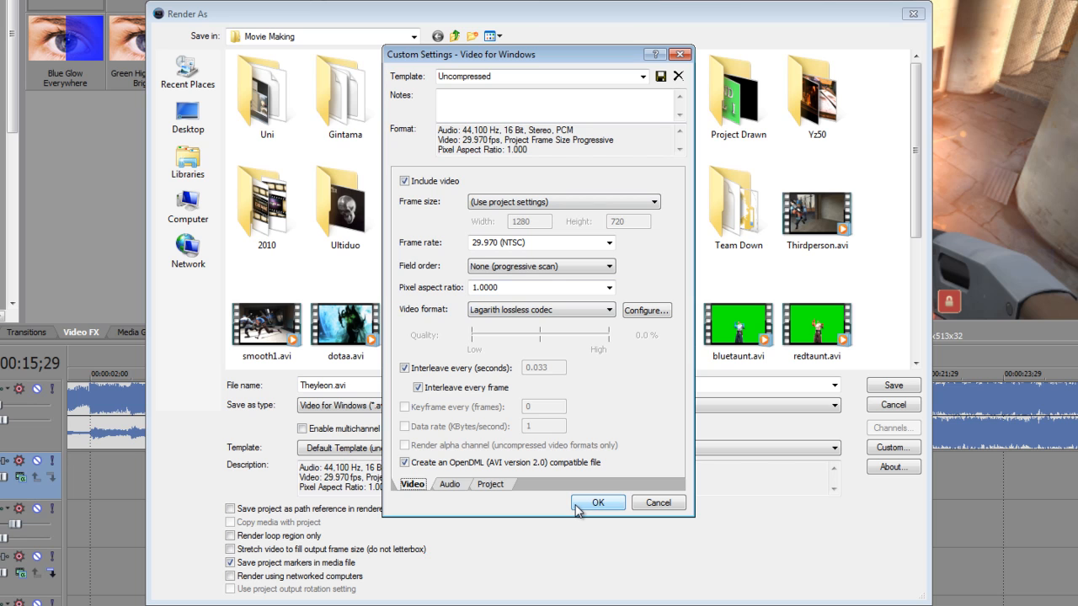
click(598, 503)
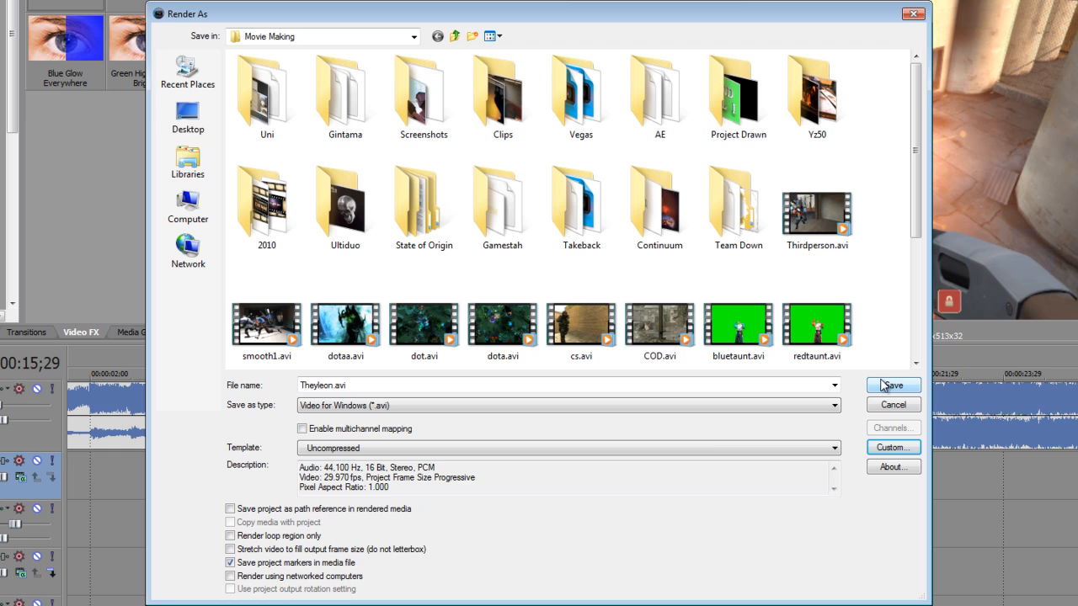
mouse_move(234, 568)
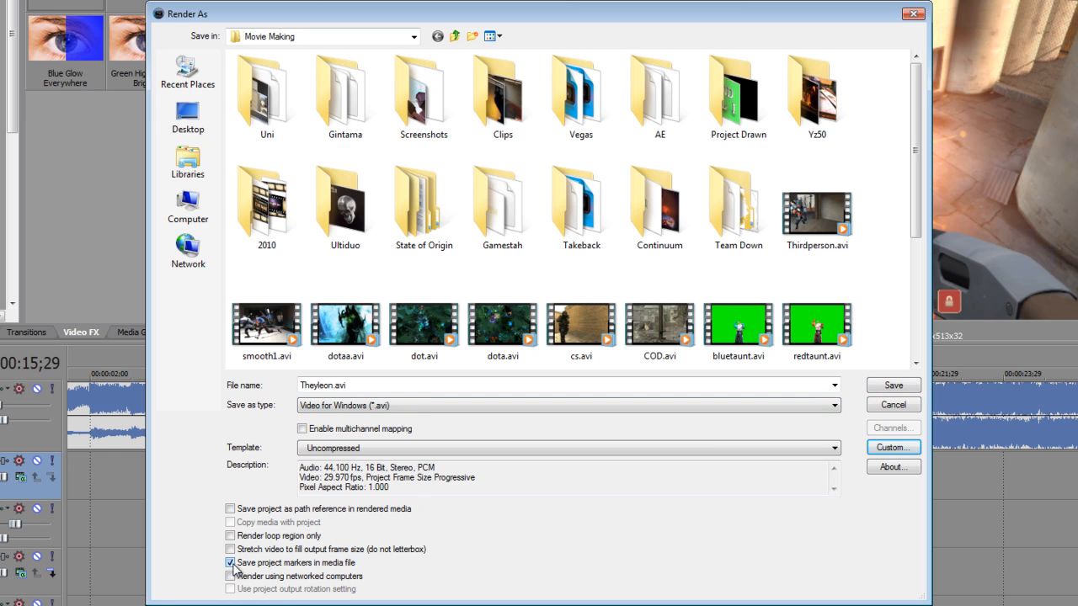
Step: Turn off project markers and render to Theyleonthemovie.avi after the same-name warning
click(230, 563)
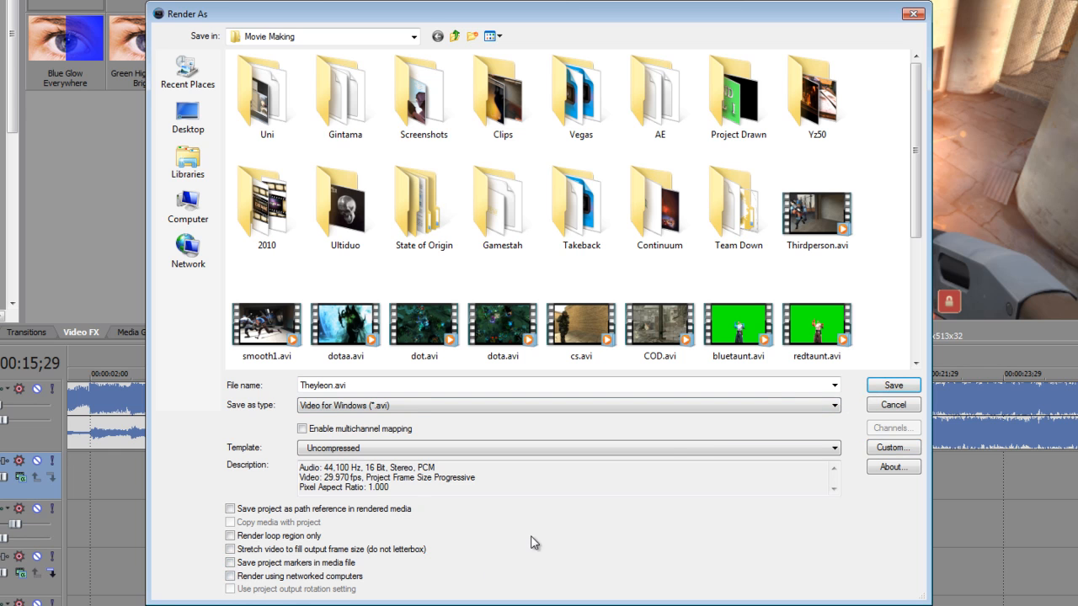
click(893, 385)
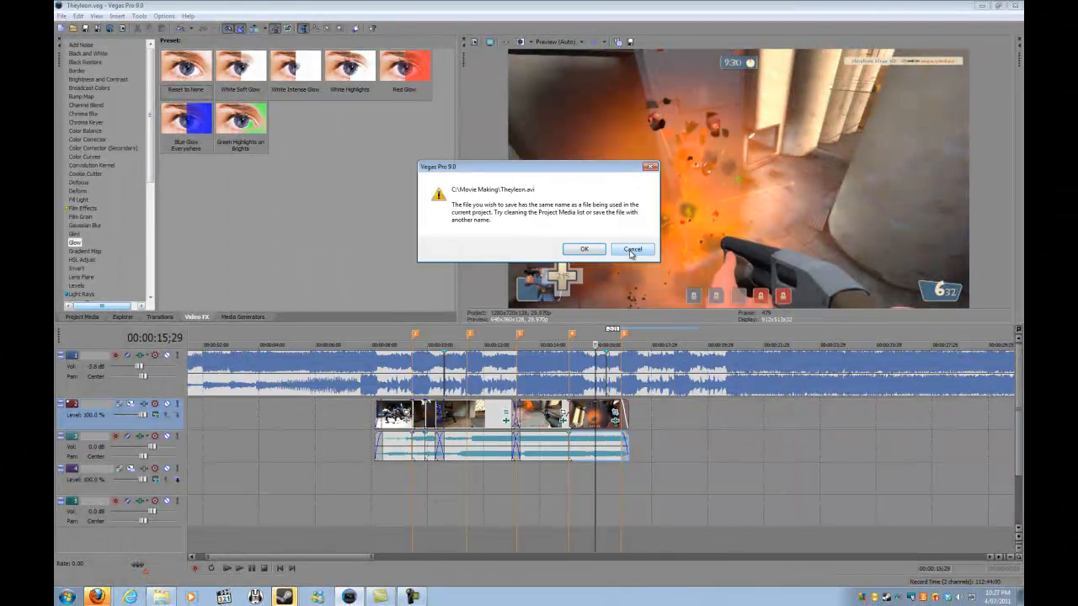
click(632, 249)
text(Theyleonthemovie.avi)
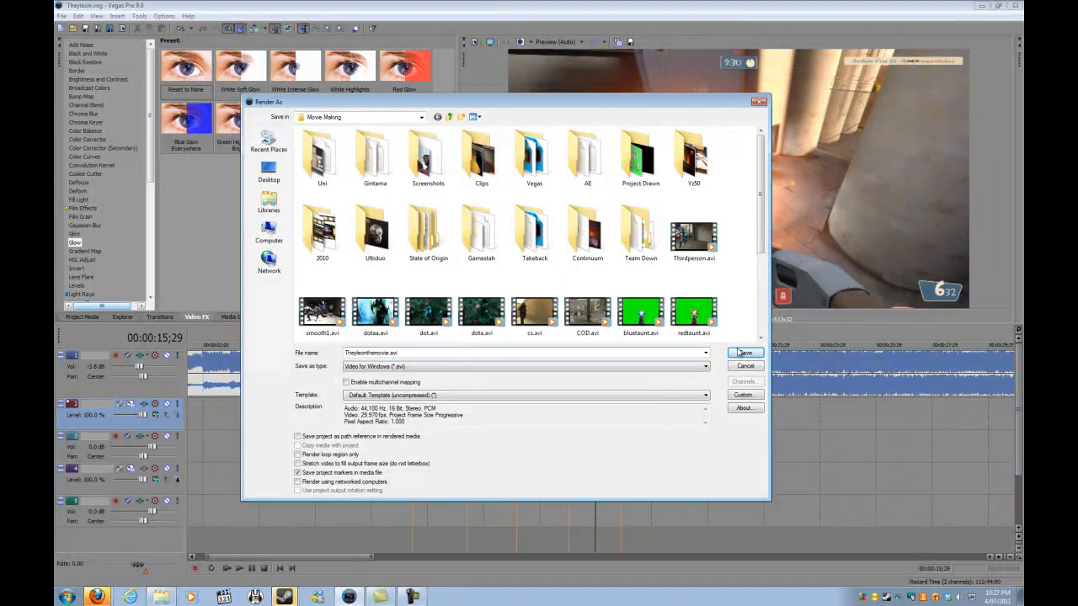
click(745, 353)
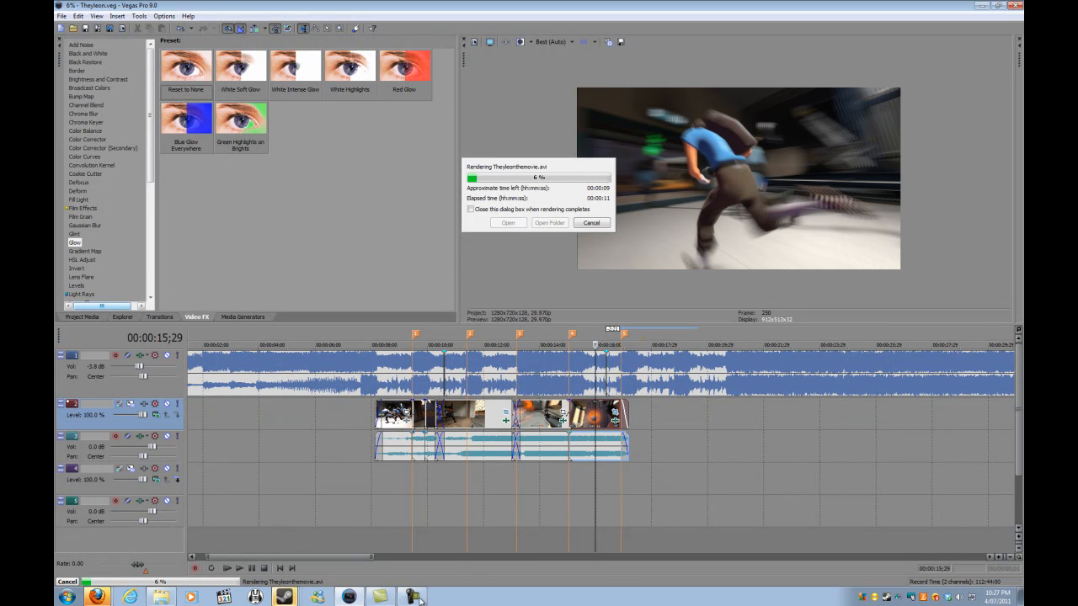
right_click(459, 602)
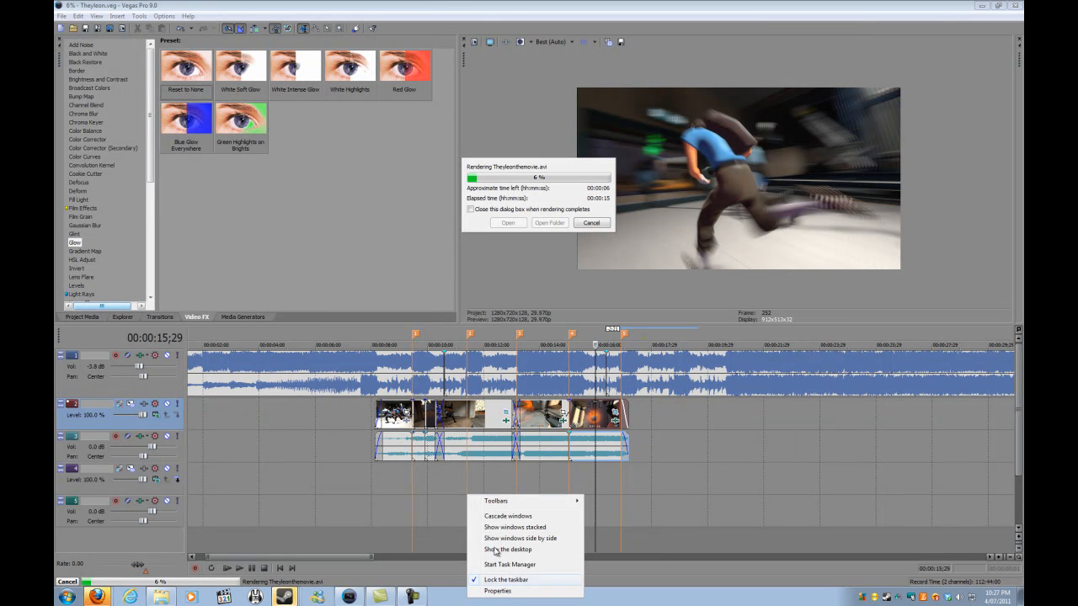
click(497, 590)
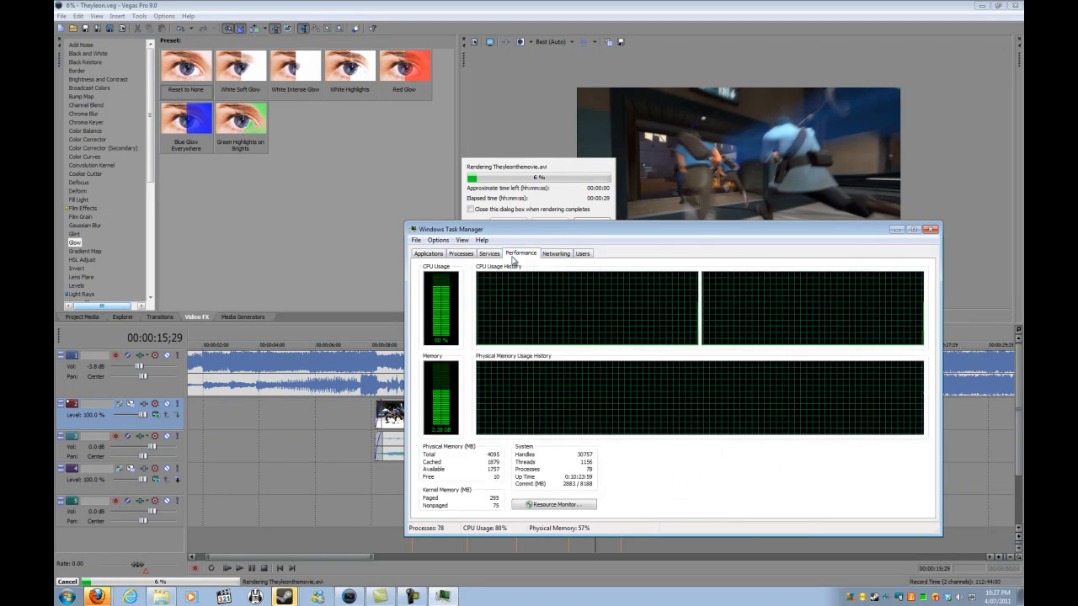
click(556, 254)
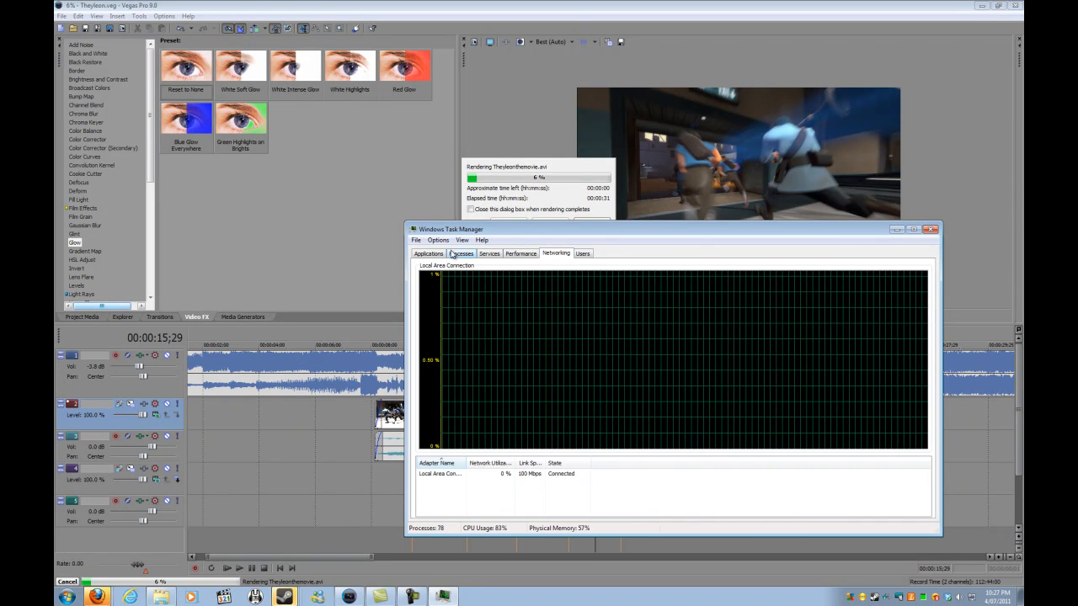
click(520, 254)
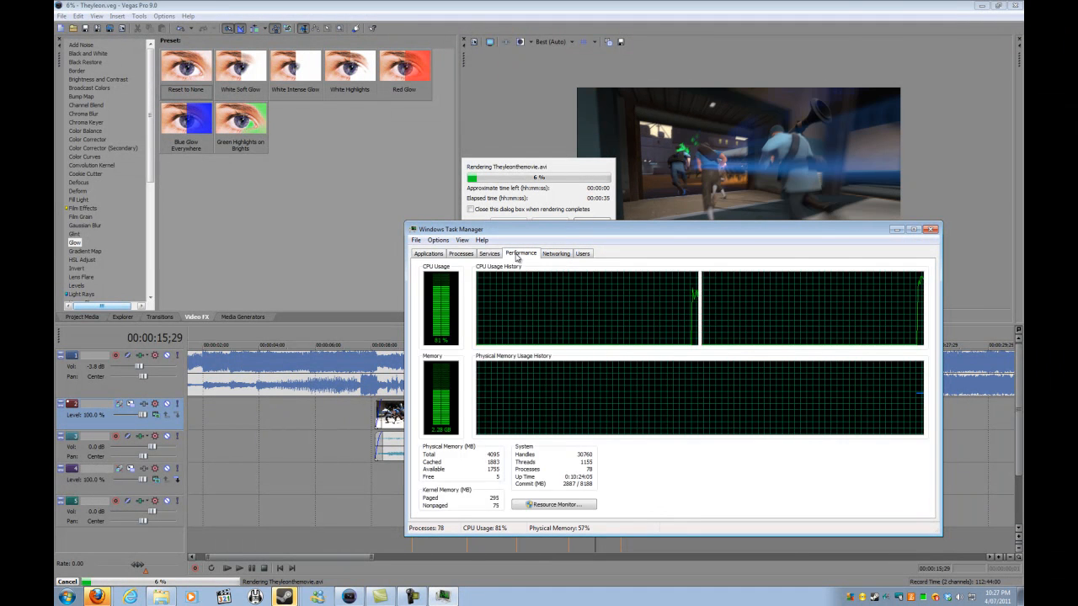
click(489, 253)
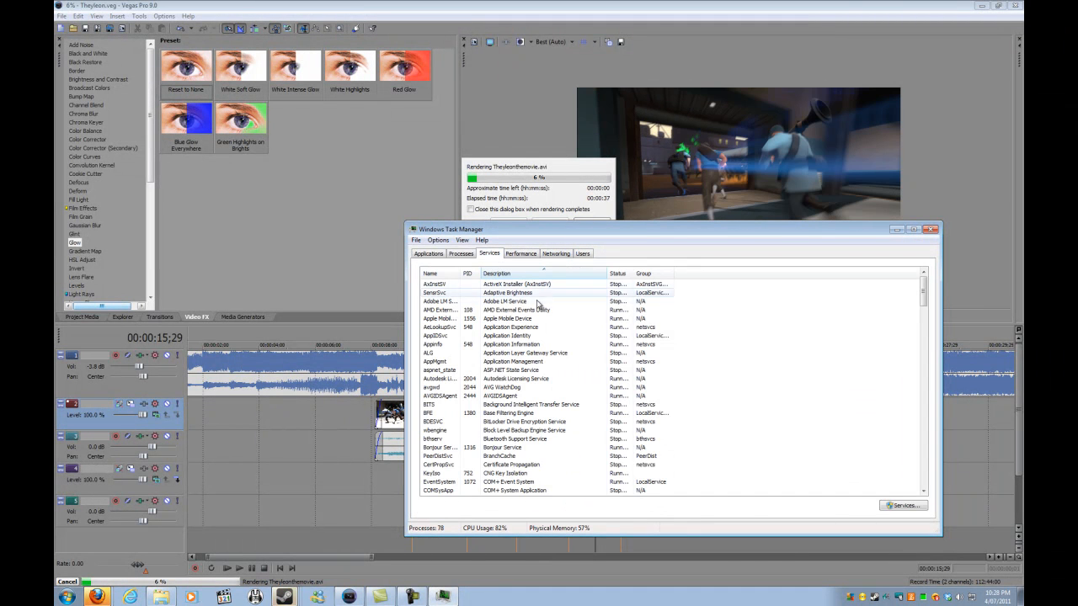
click(461, 254)
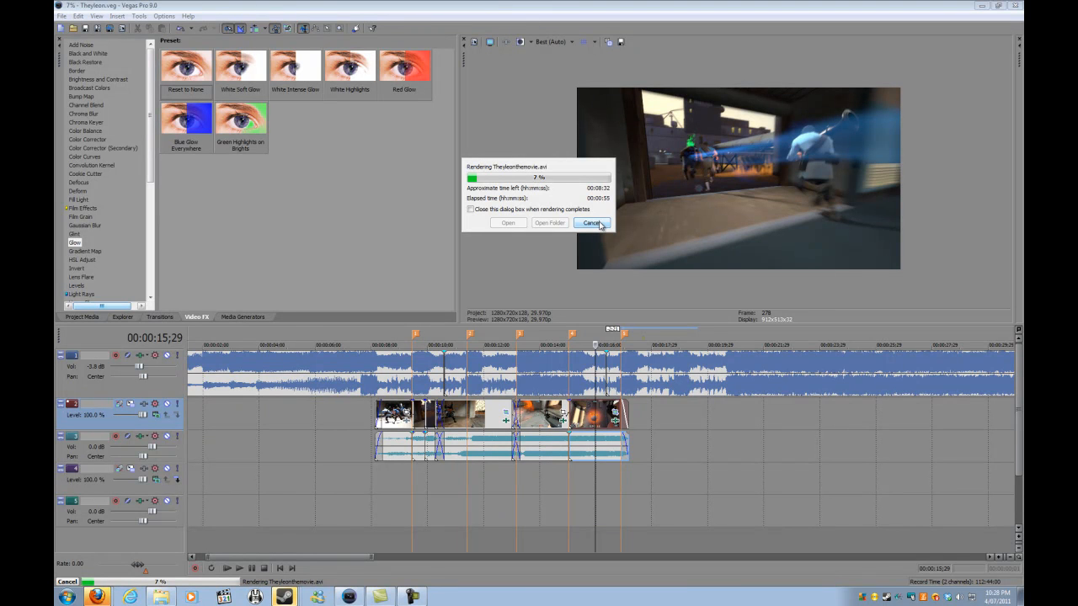
Step: Cancel the Theyleonthemovie.avi render at 7% and dismiss the progress dialog
click(591, 223)
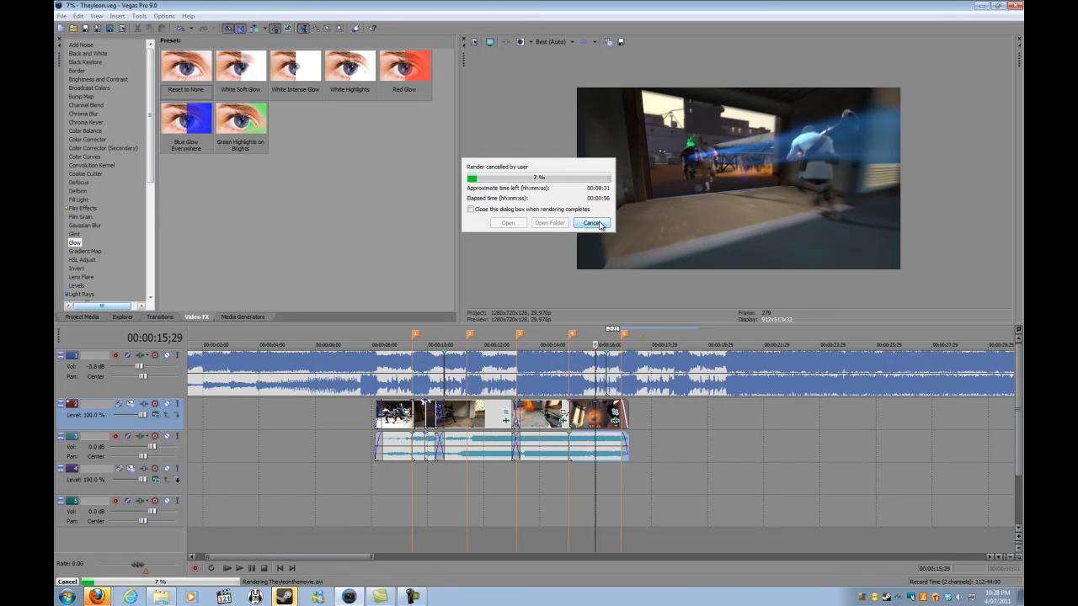
click(591, 224)
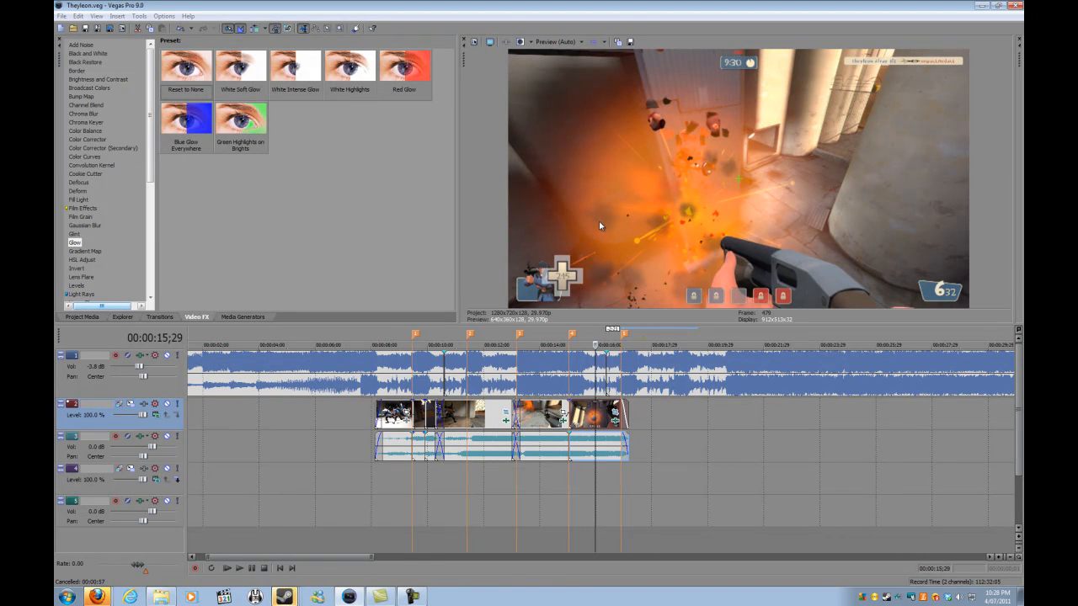